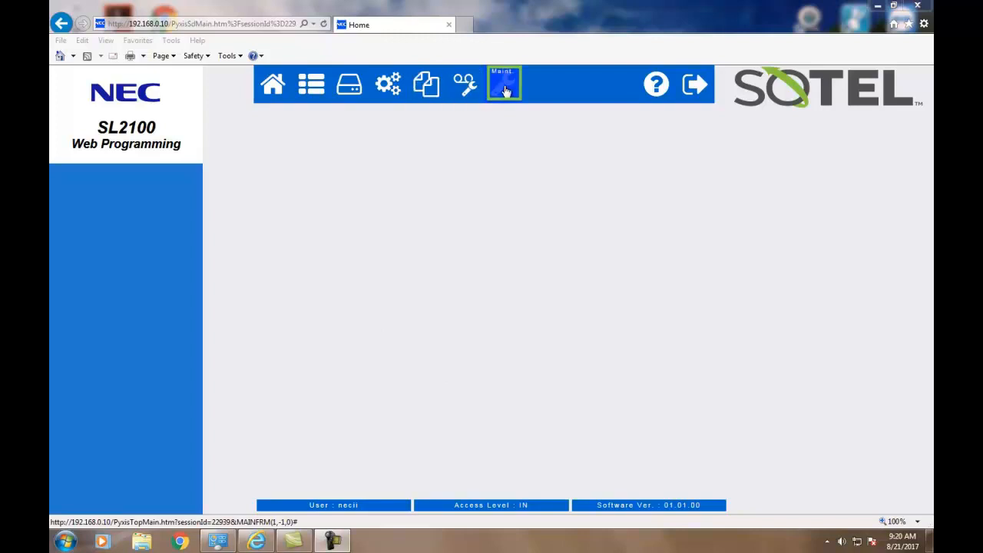
# - View the registered license list with 6 IP trunk and 0(8) VoIP channel licenses
pyautogui.click(503, 83)
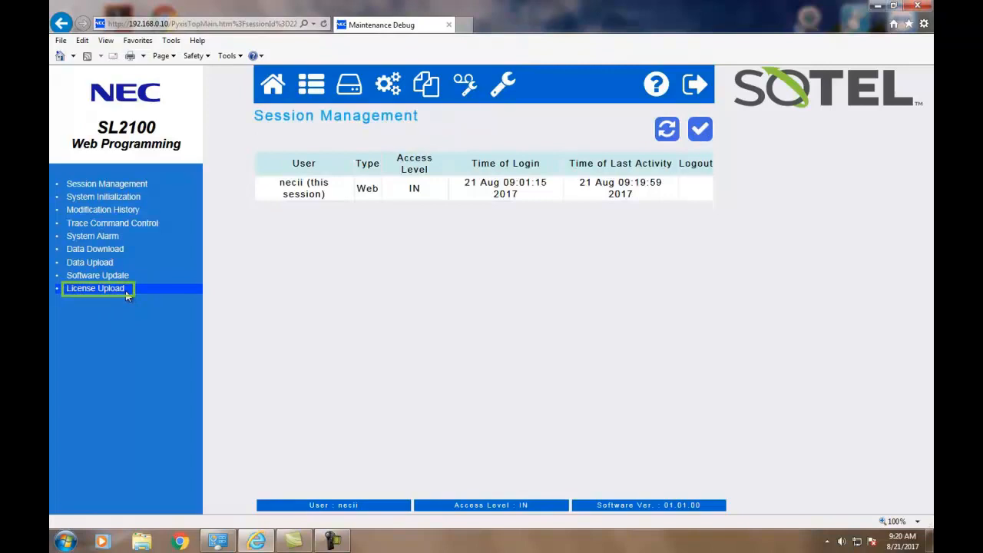
pyautogui.moveTo(96, 289)
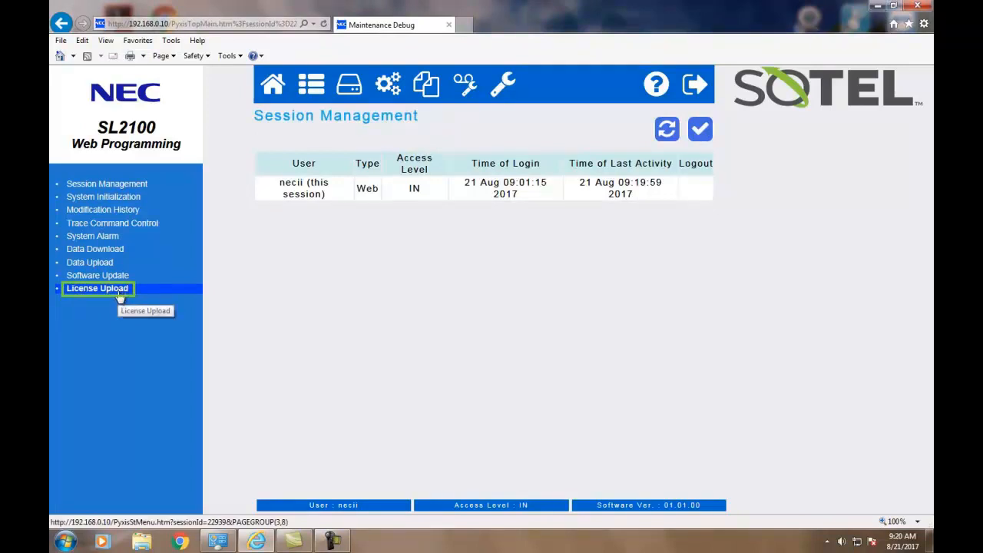
pyautogui.click(98, 288)
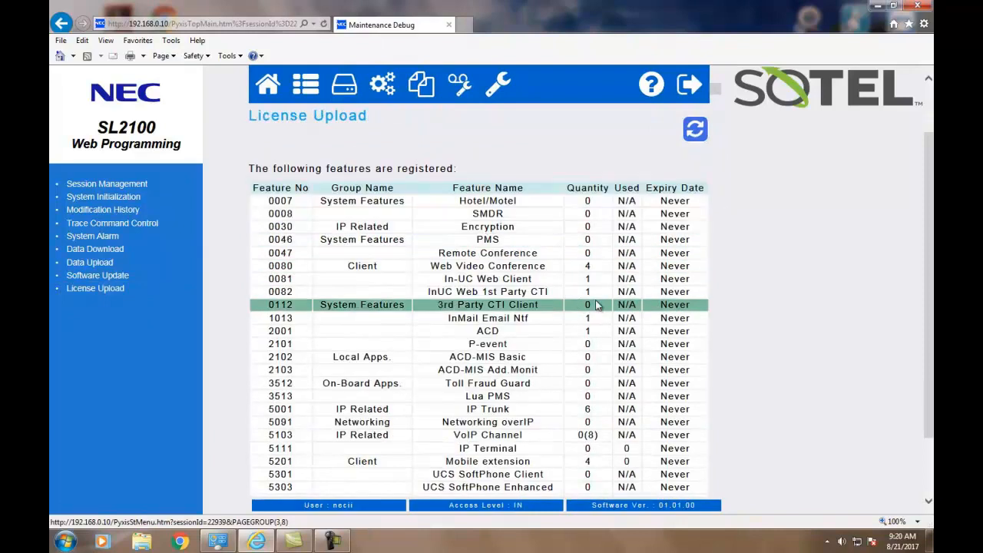
pyautogui.scroll(-3)
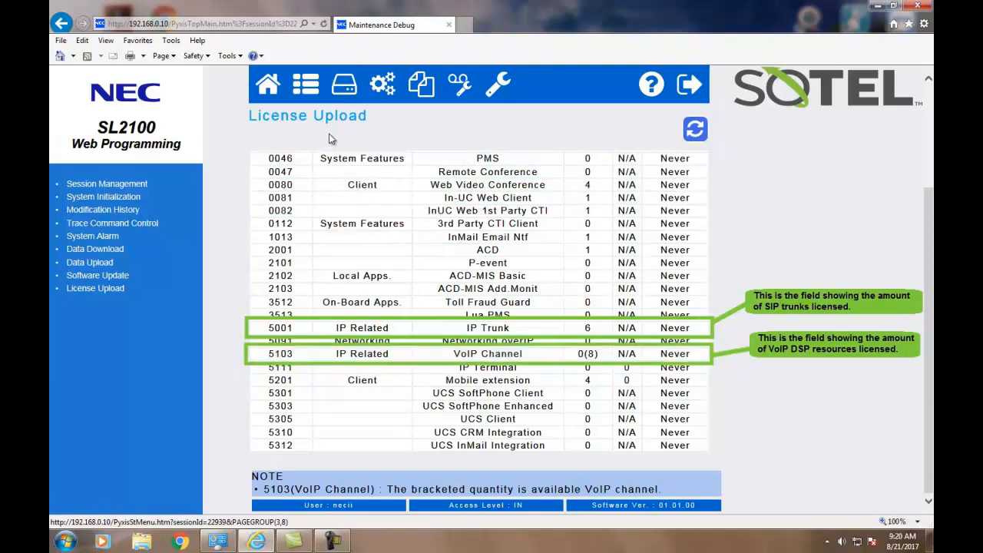
# - Go to program 10-63 DHCP Client Setting, leaving DHCP client mode disabled
pyautogui.click(304, 85)
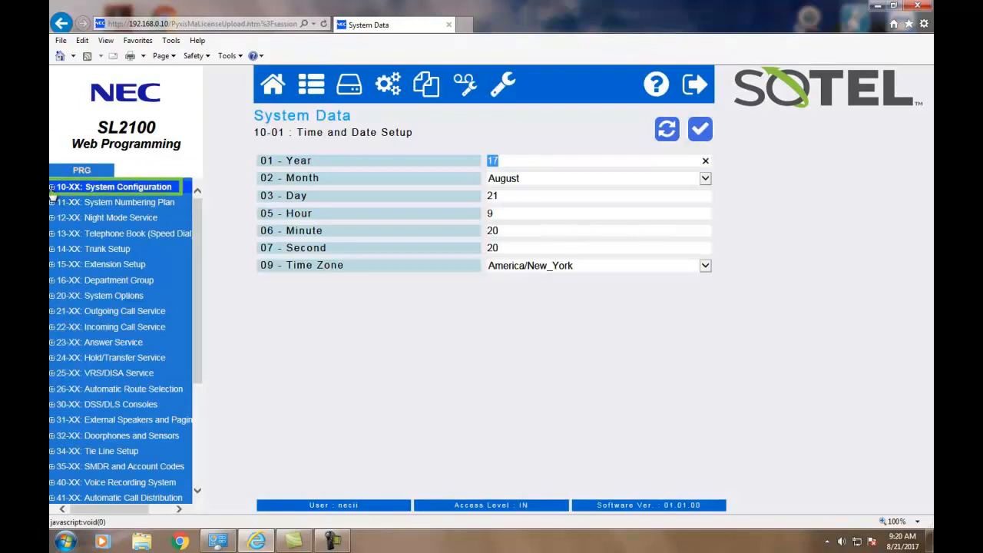
pyautogui.click(52, 188)
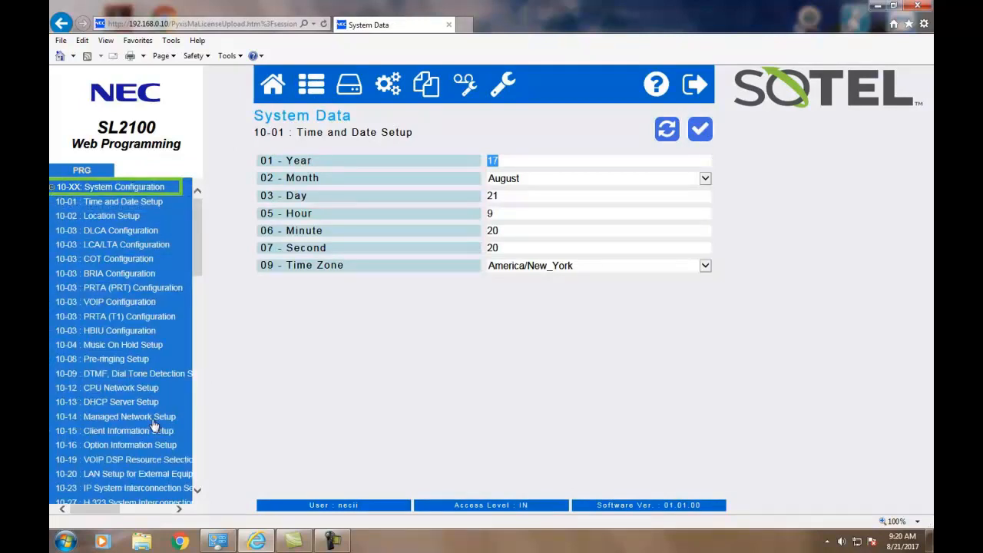
pyautogui.scroll(-3)
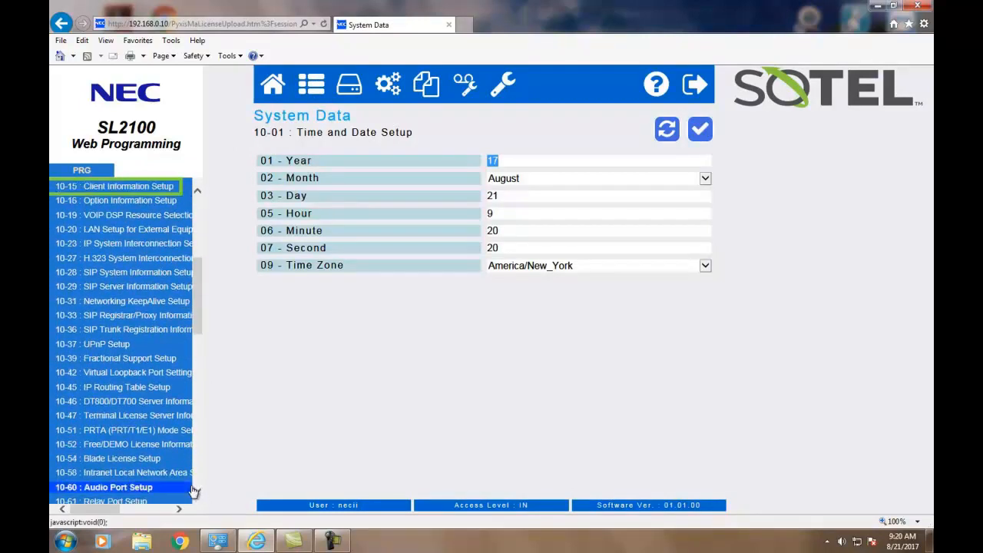
pyautogui.scroll(-3)
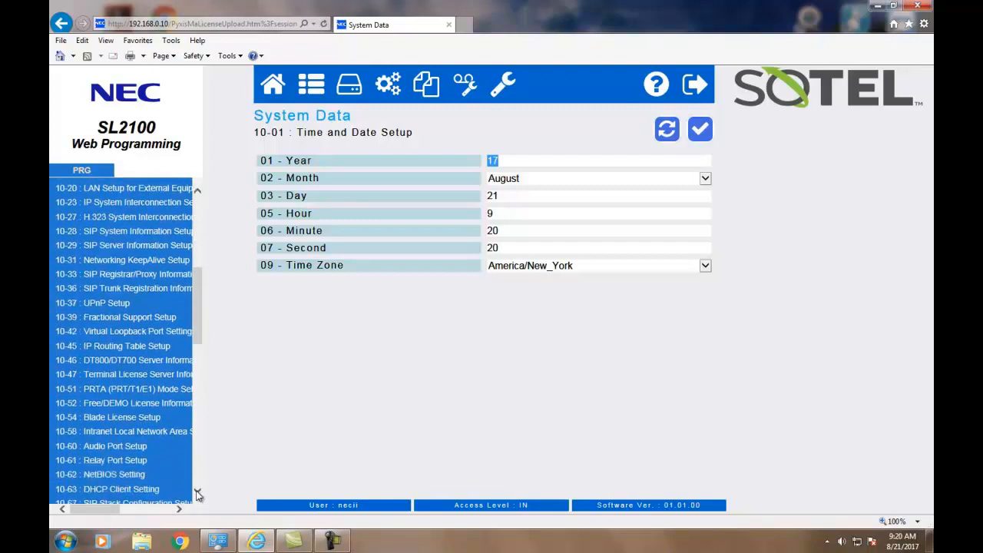
pyautogui.click(106, 488)
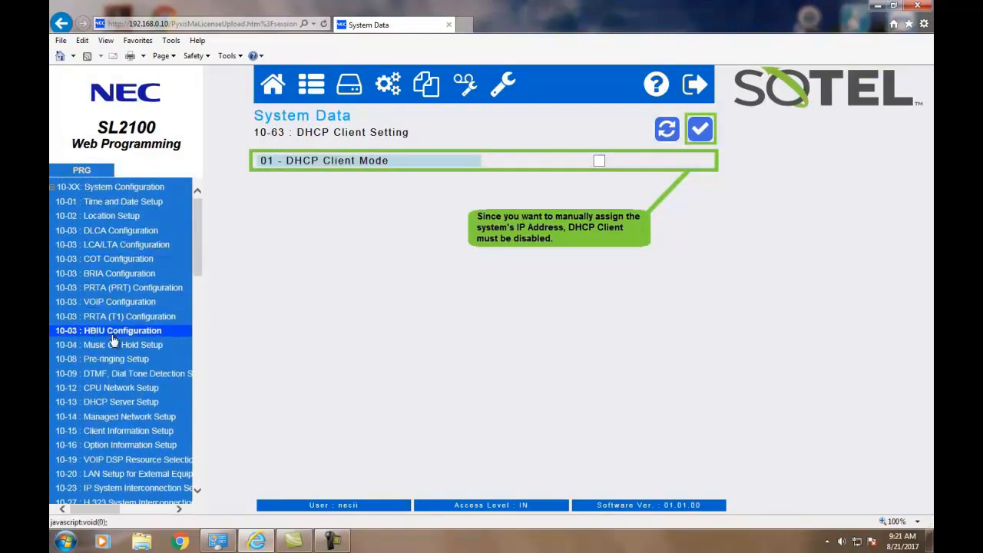
# - Configure 10-12 CPU network: IP 0.0.0.0, gateway 192.168.0.1, VoIP 192.168.0.10 mask 255.255.255.0
pyautogui.click(108, 387)
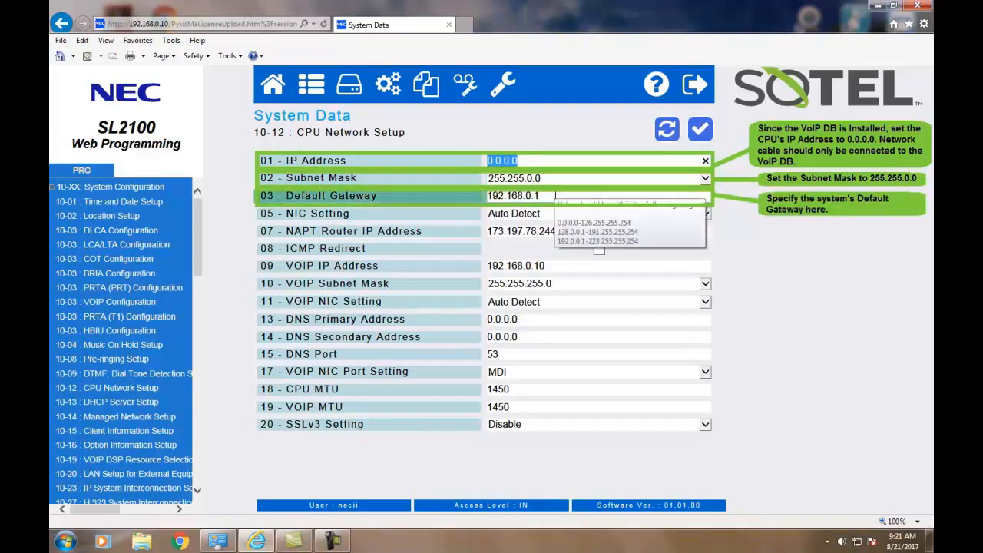
pyautogui.click(598, 230)
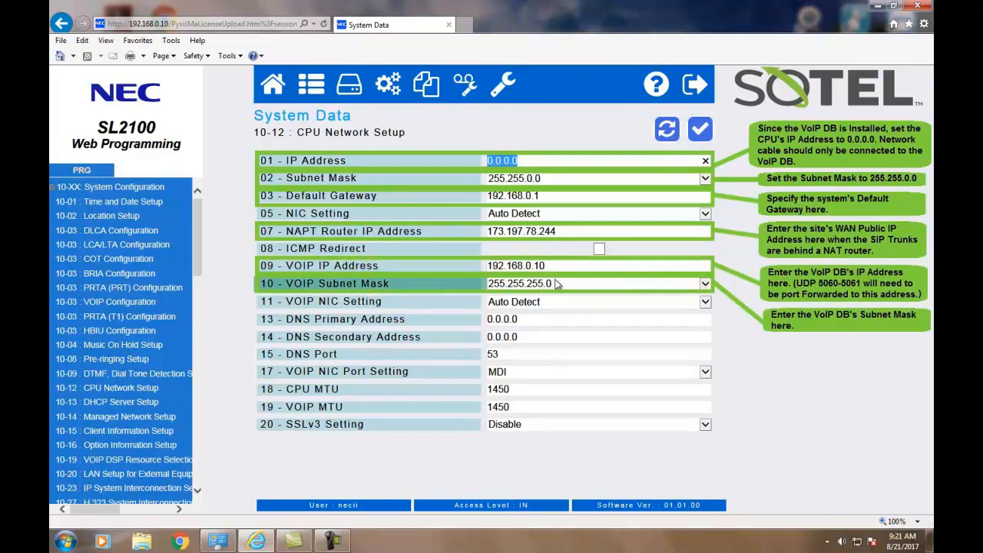
pyautogui.click(700, 129)
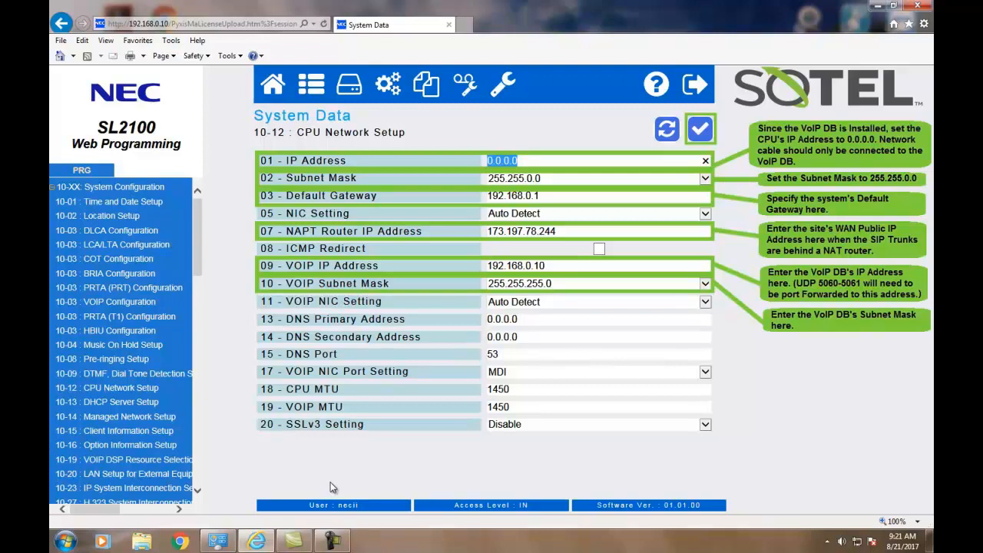
pyautogui.moveTo(322, 485)
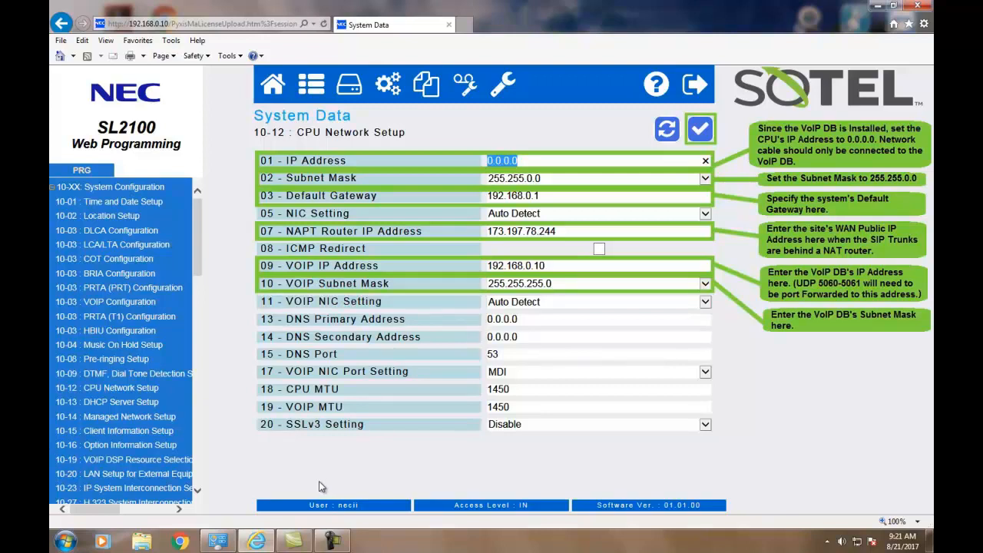
pyautogui.moveTo(197, 460)
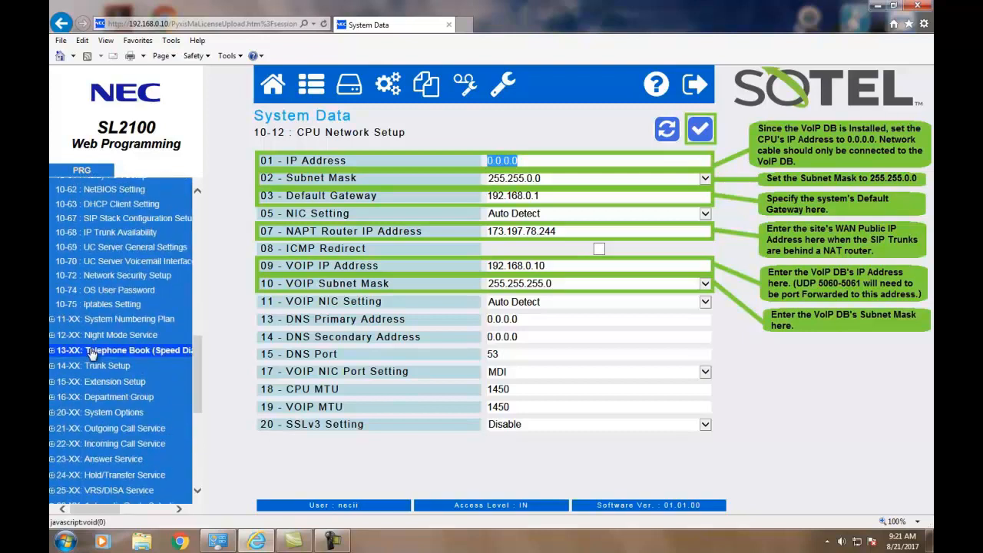
# - Set 84-26 VoIPDB DSP to IP 192.168.0.11 with RTP port 10020 and RTCP port 10021
pyautogui.scroll(-3)
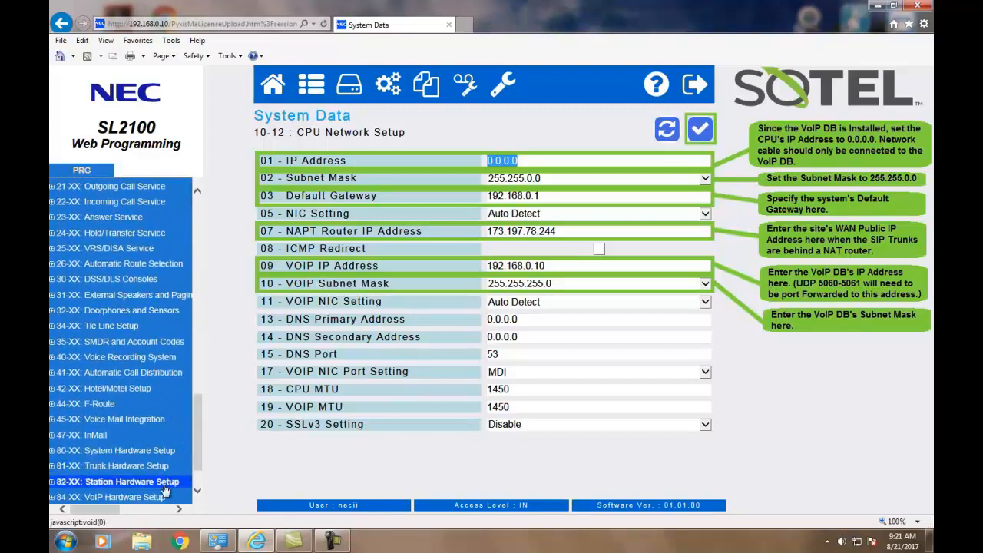
pyautogui.click(117, 418)
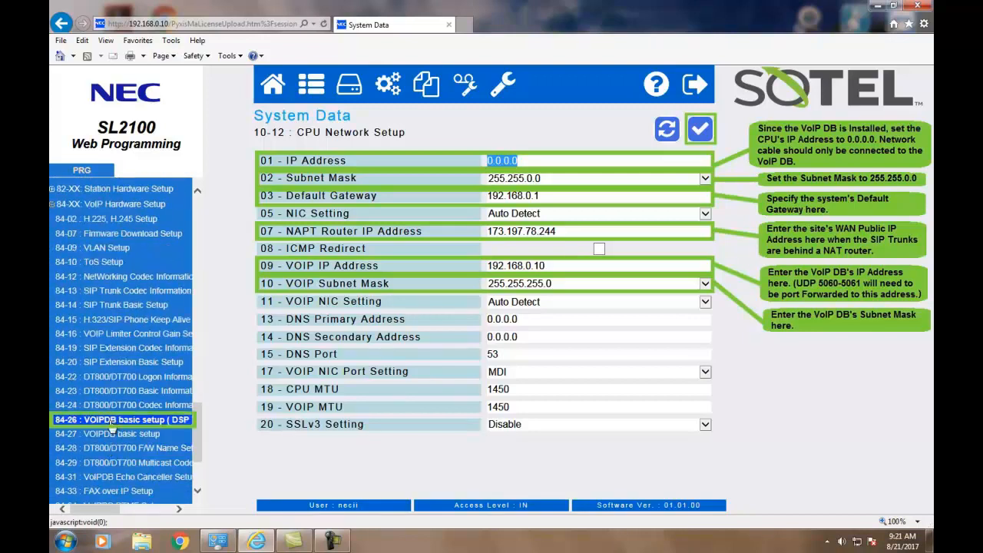
pyautogui.click(121, 419)
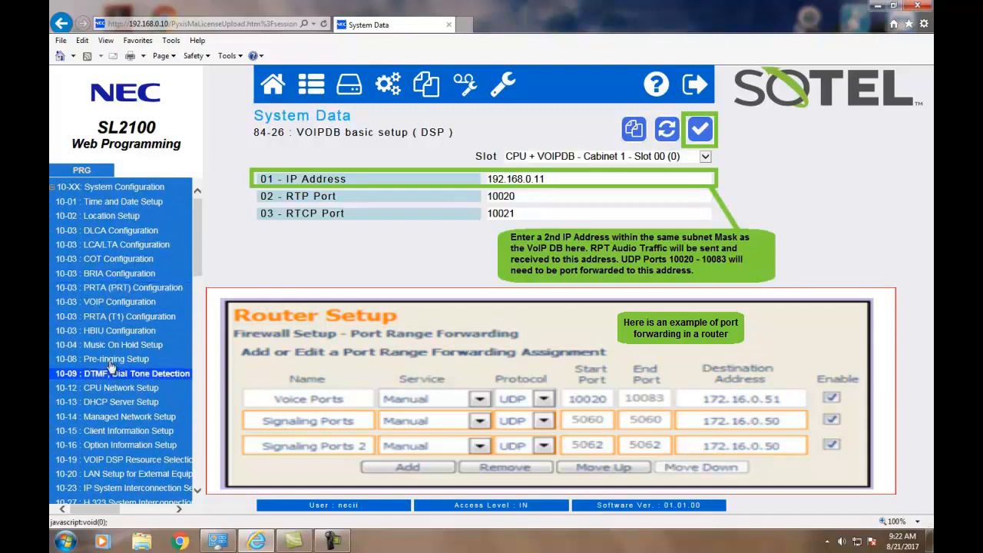
pyautogui.scroll(-3)
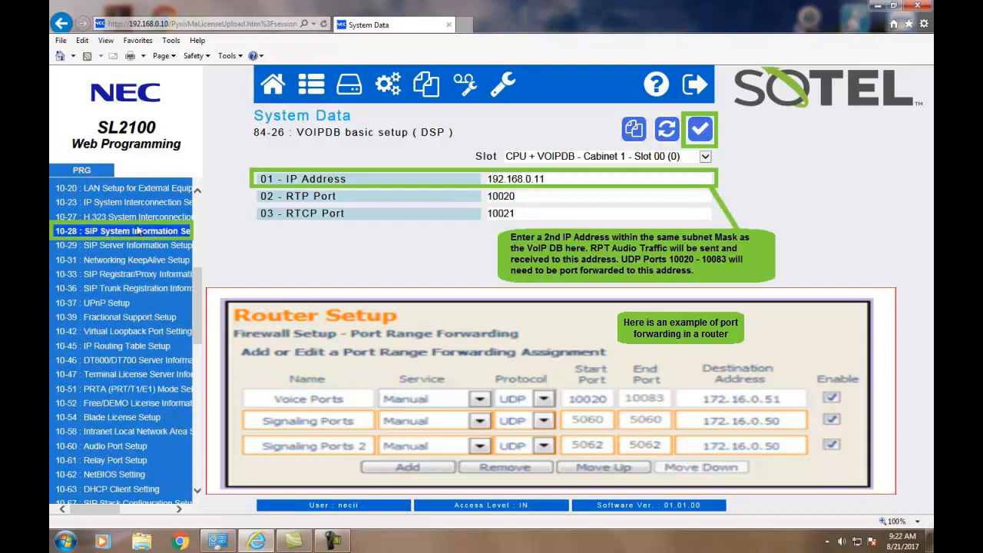
# - Configure 10-28 profile 1: domain sotelsystems.com, host voip, UDP transport, domain-name assignment
pyautogui.click(123, 230)
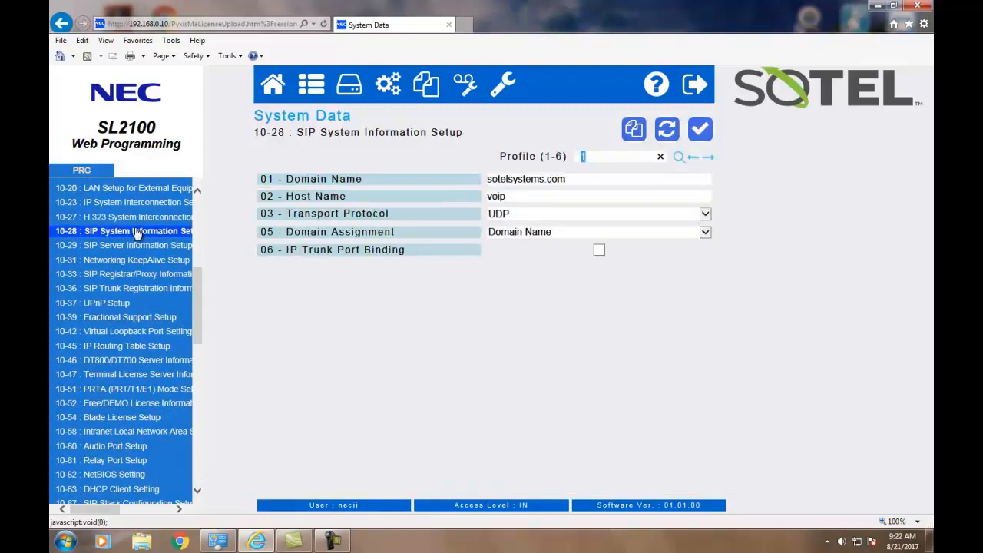
pyautogui.moveTo(122, 216)
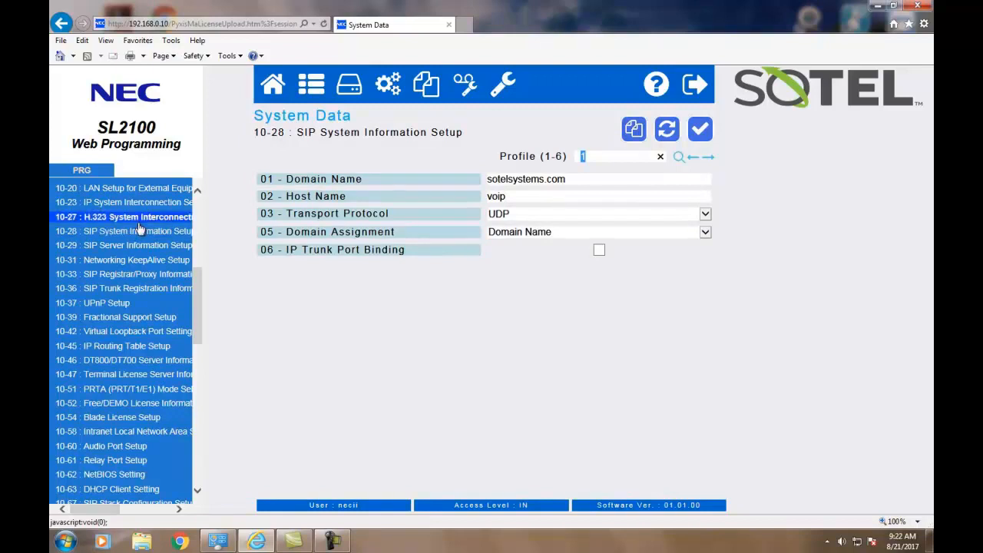
pyautogui.click(376, 214)
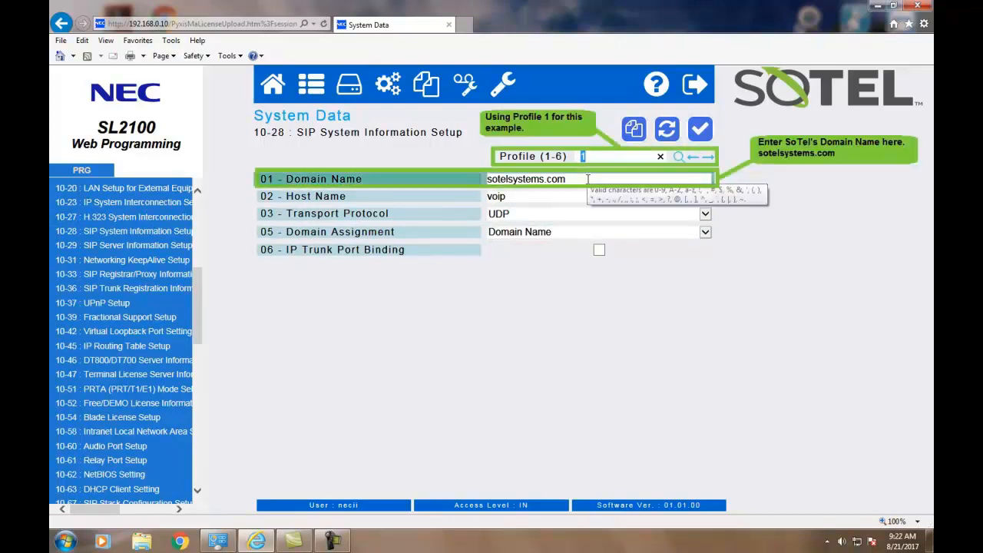
pyautogui.click(568, 197)
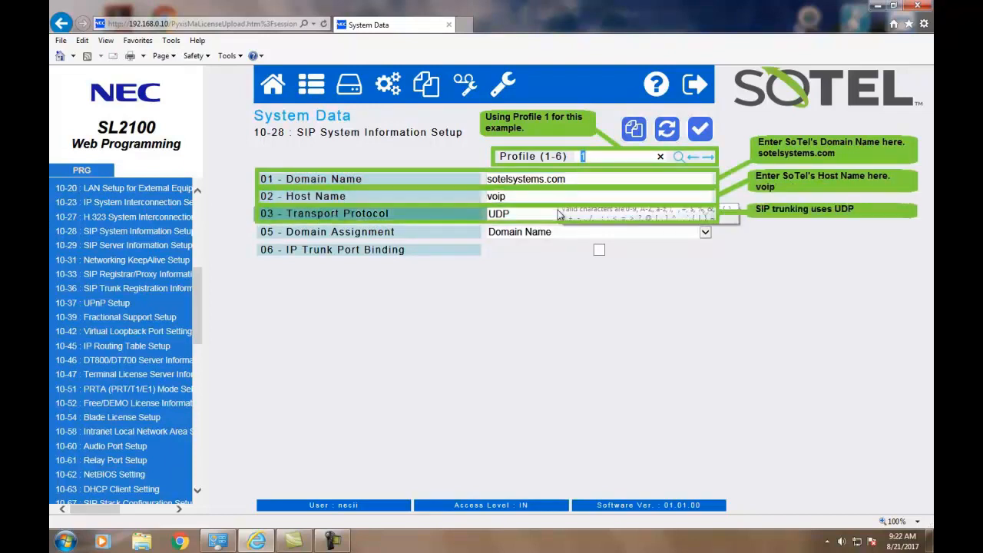
pyautogui.click(707, 214)
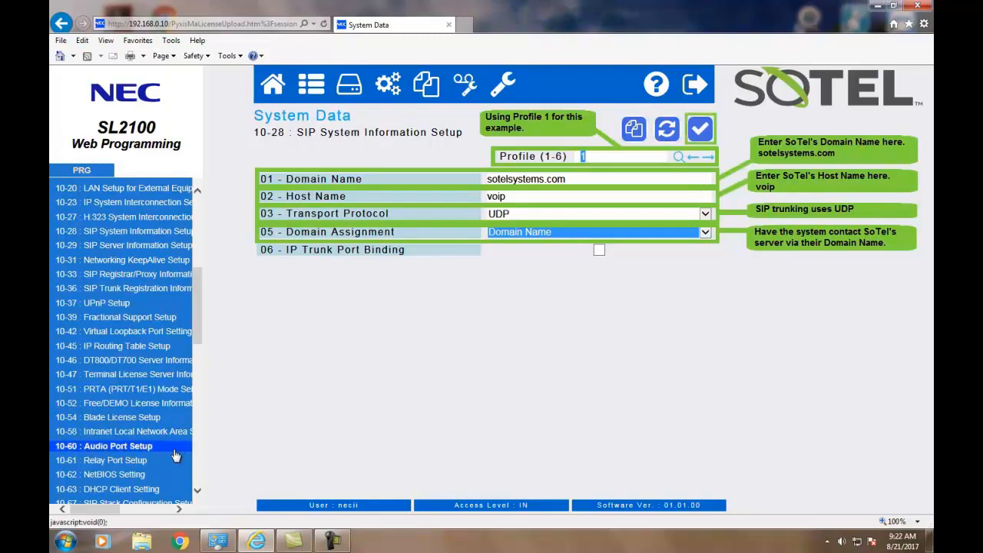
pyautogui.scroll(-3)
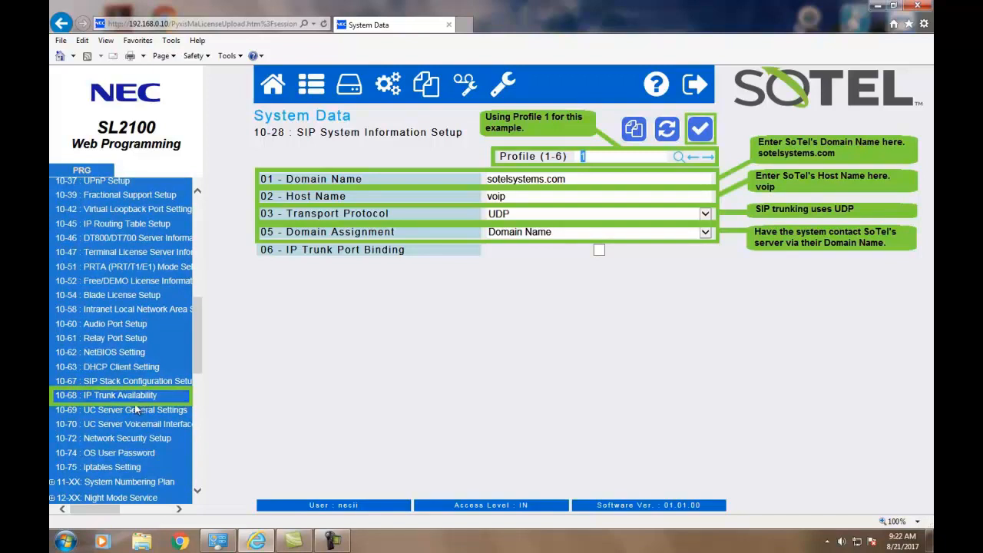
# - Make 10-68 IP trunk setting 01 a SIP trunk starting at port 100 with 4 ports
pyautogui.click(104, 395)
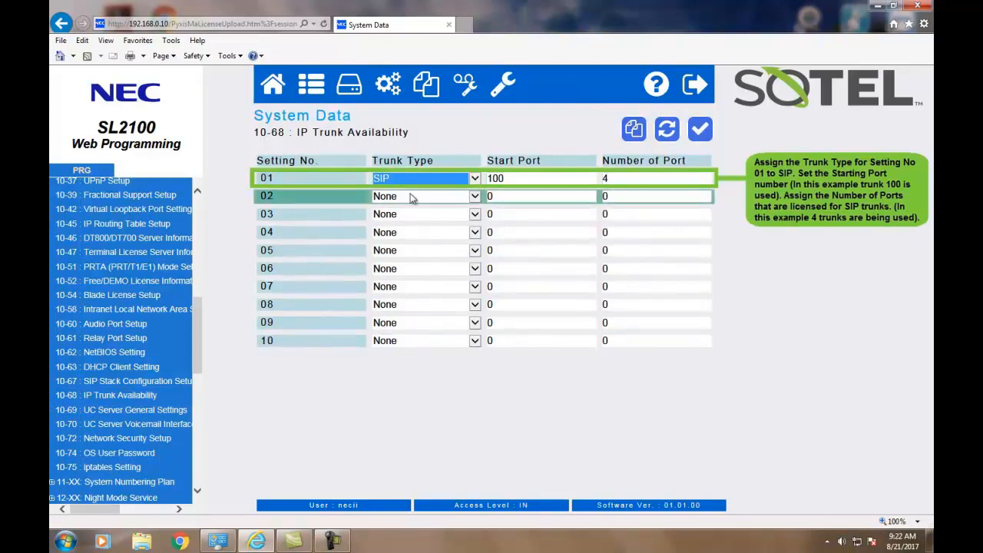
pyautogui.click(473, 178)
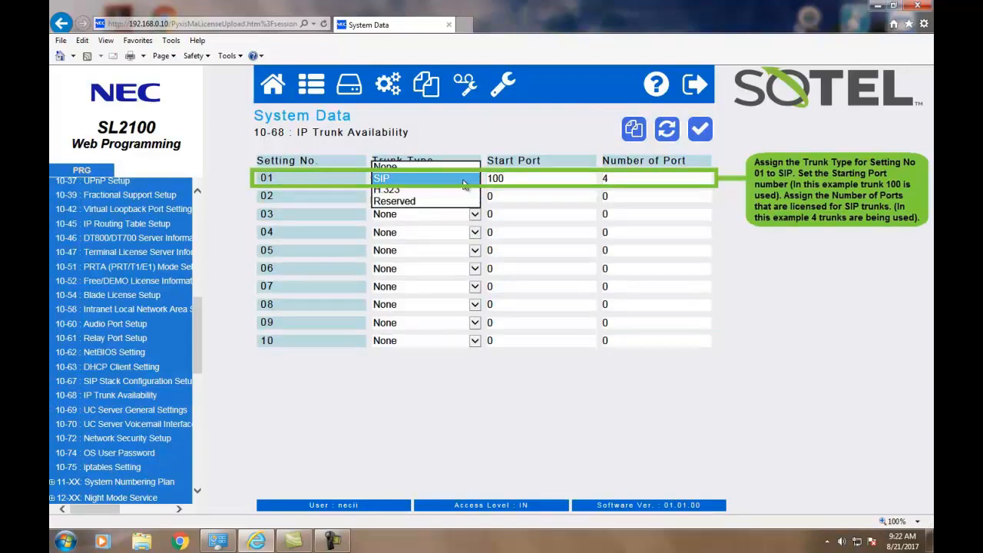
pyautogui.click(381, 178)
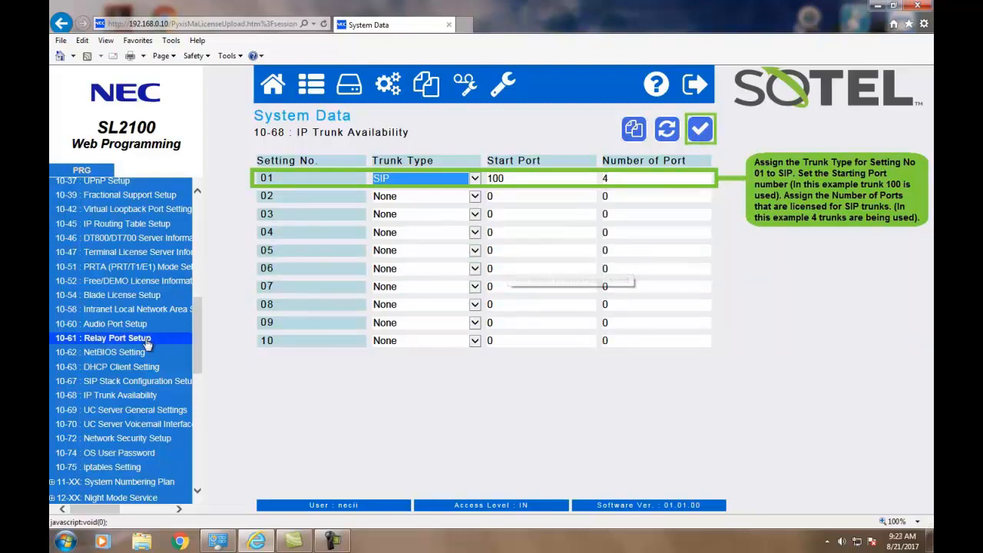
pyautogui.moveTo(202, 213)
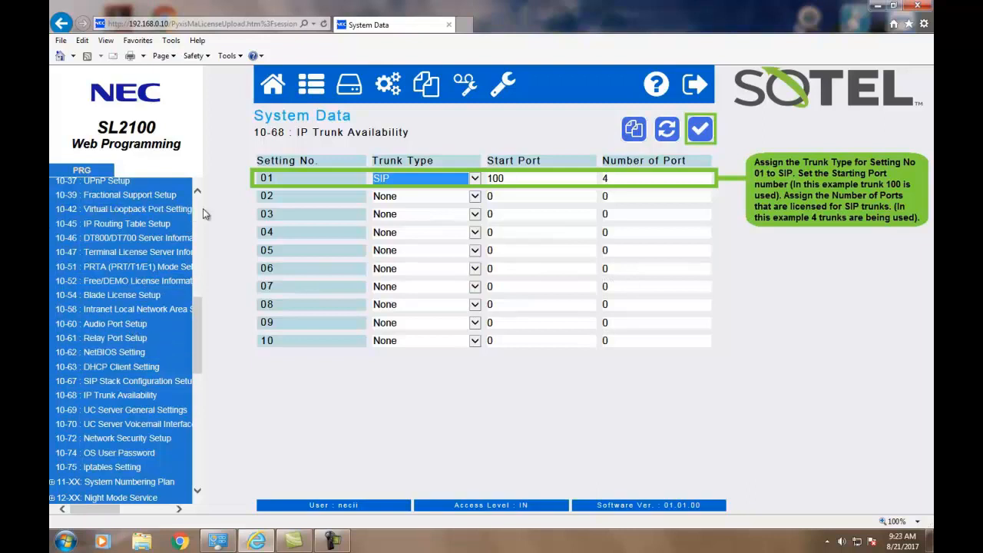
pyautogui.scroll(3)
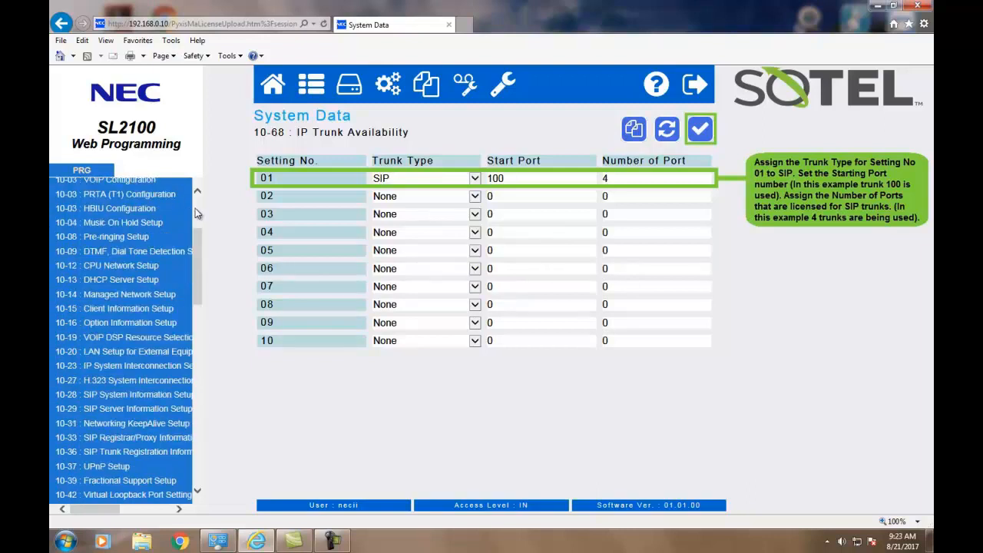
# - Set 10-29 profile 1 to Manual register mode with registrar domain voip.sotelsystems.com
pyautogui.click(123, 408)
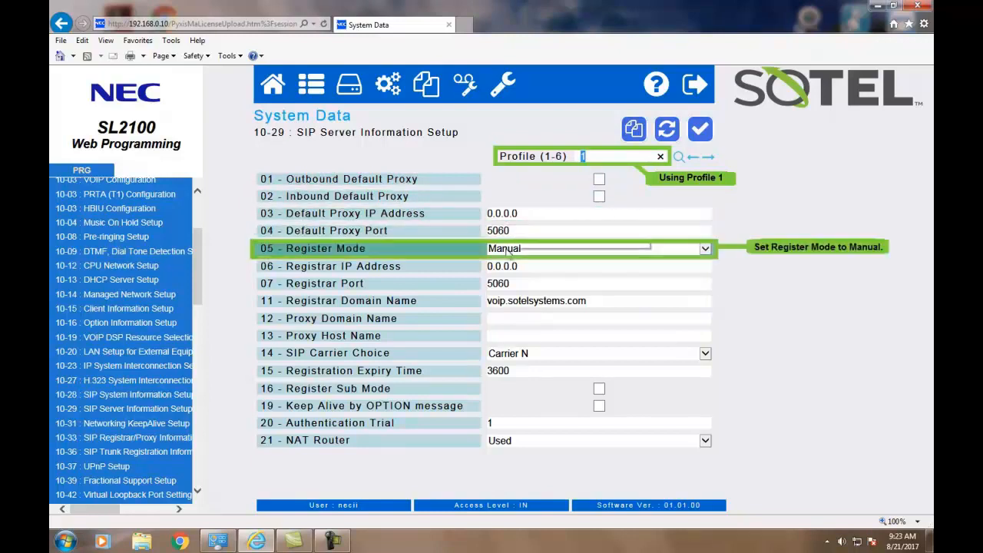
pyautogui.click(703, 248)
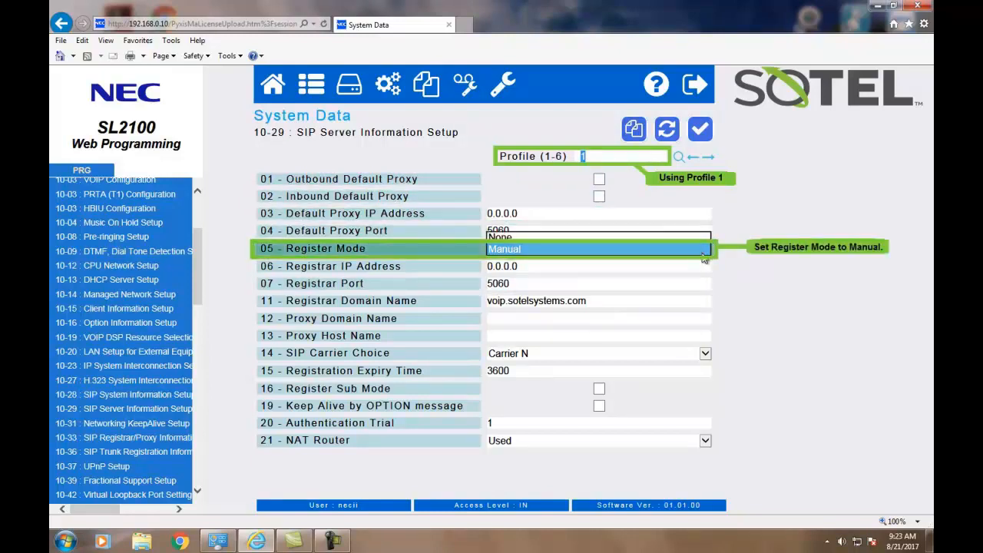
pyautogui.click(503, 249)
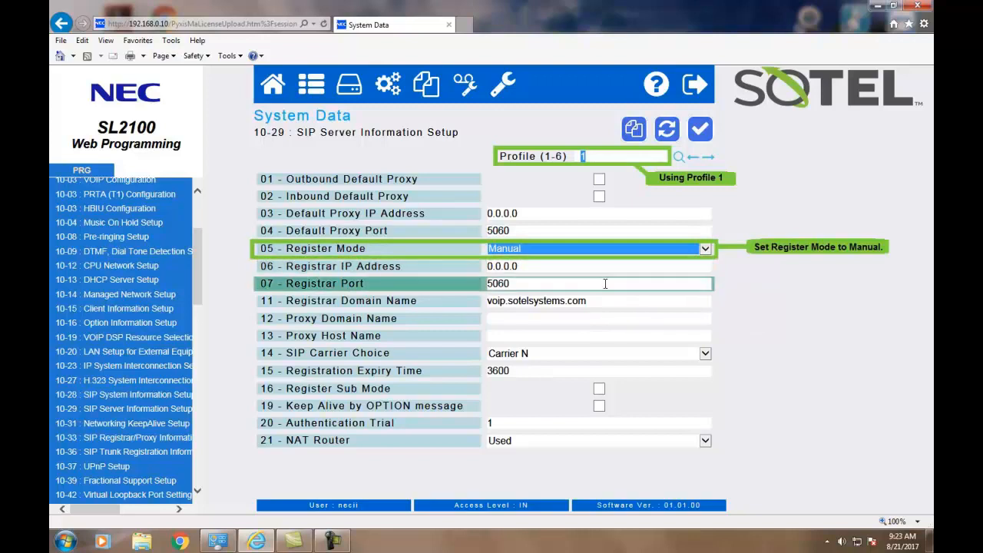
pyautogui.moveTo(519, 282)
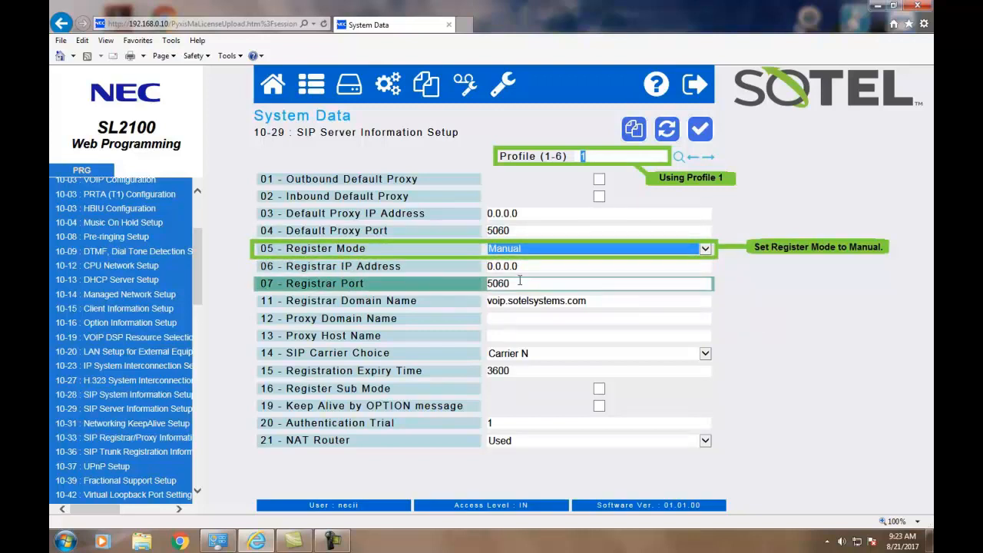
pyautogui.click(598, 299)
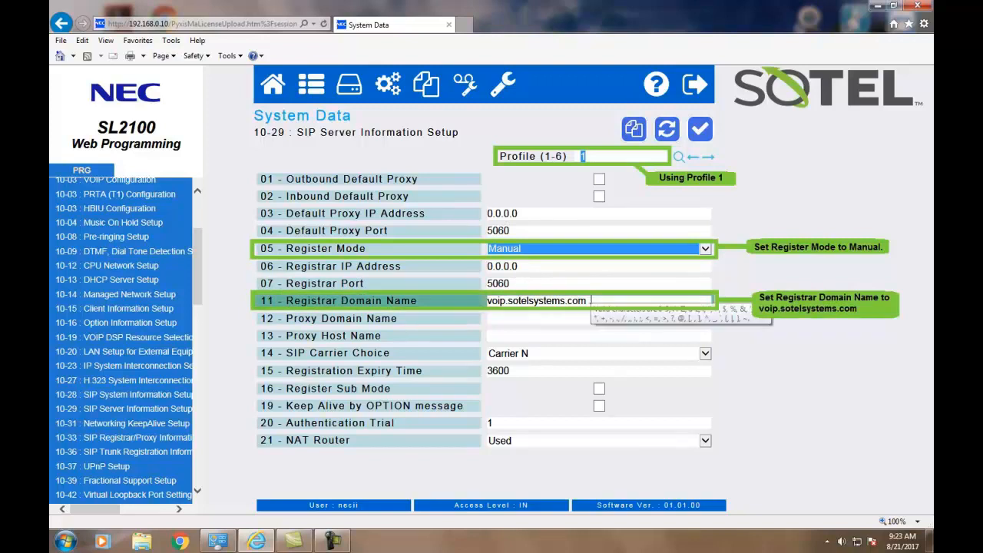
# - Set the proxy domain, SIP carrier choice Carrier N and NAT router Used
pyautogui.click(599, 318)
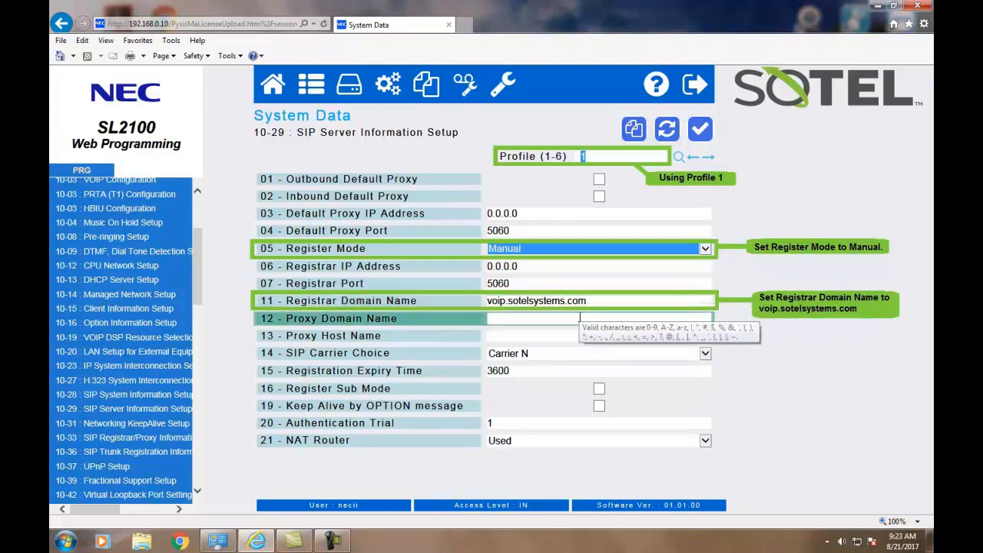
pyautogui.click(599, 335)
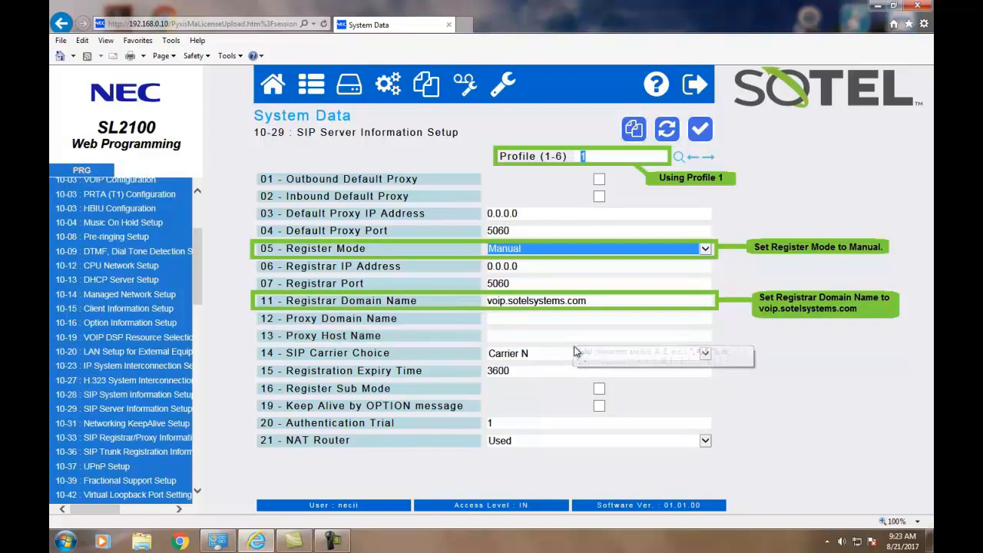
pyautogui.click(703, 352)
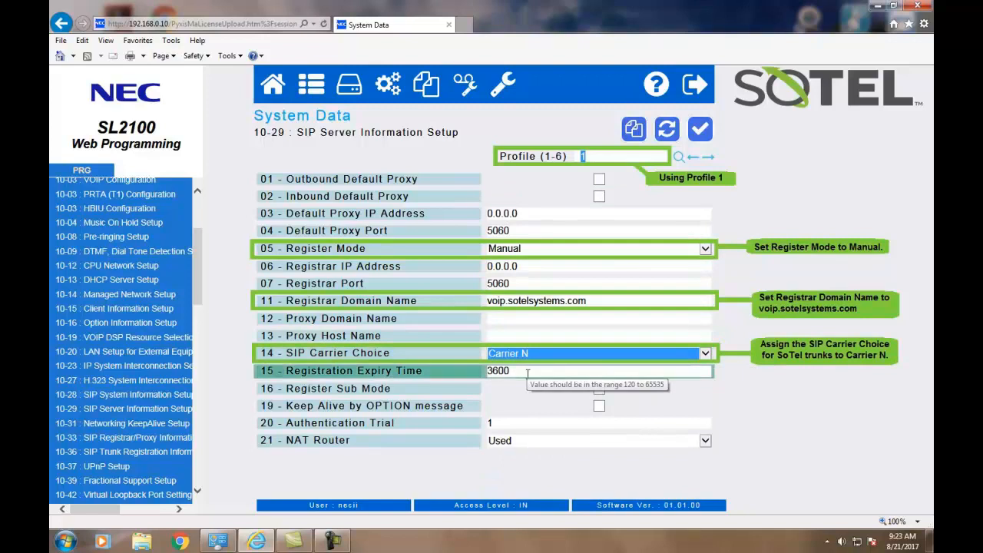
pyautogui.moveTo(543, 402)
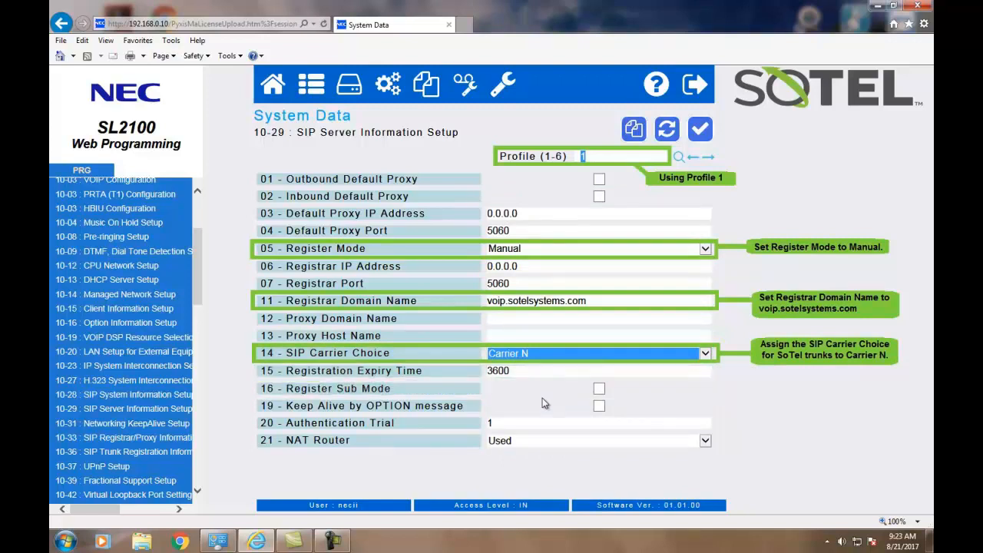
pyautogui.click(361, 405)
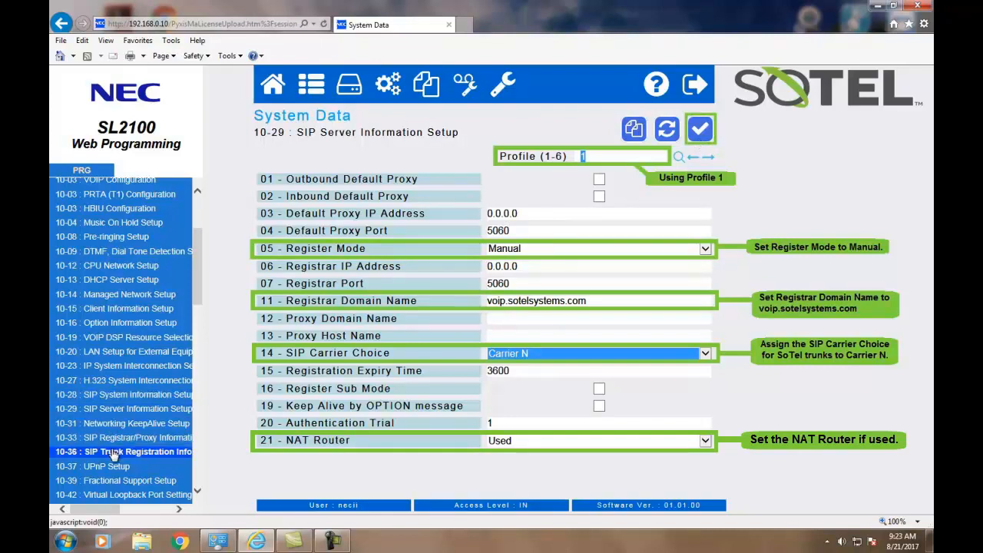
pyautogui.click(123, 452)
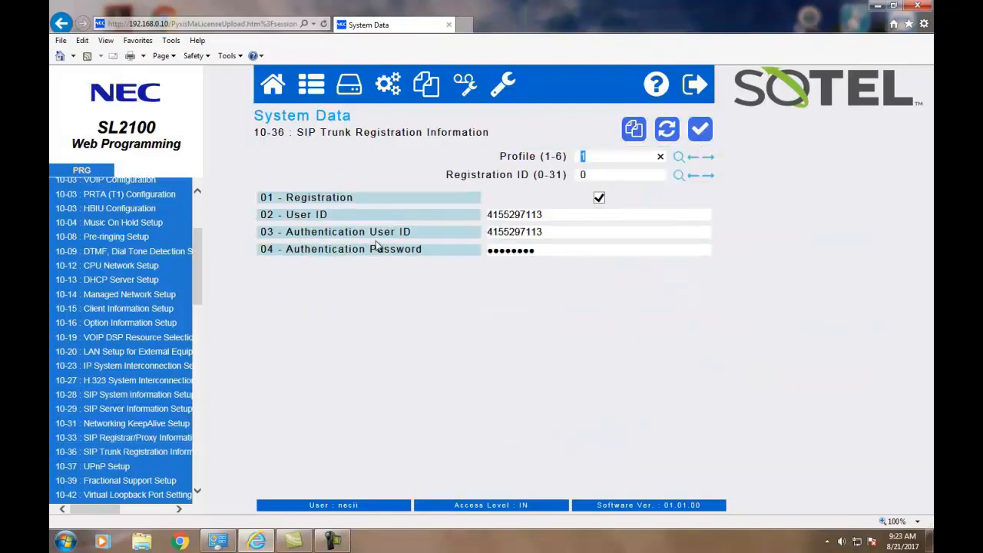
pyautogui.click(620, 157)
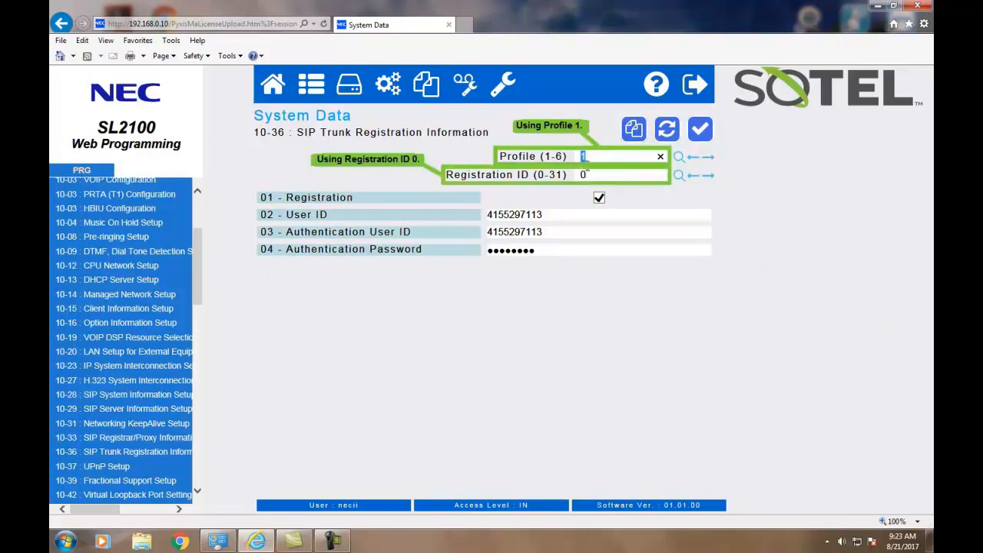
pyautogui.click(598, 197)
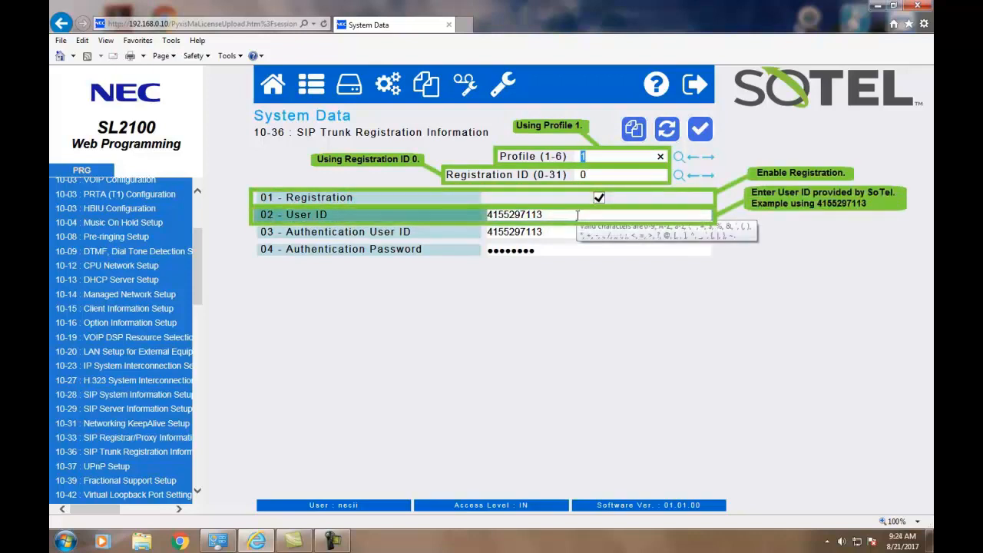
pyautogui.click(598, 231)
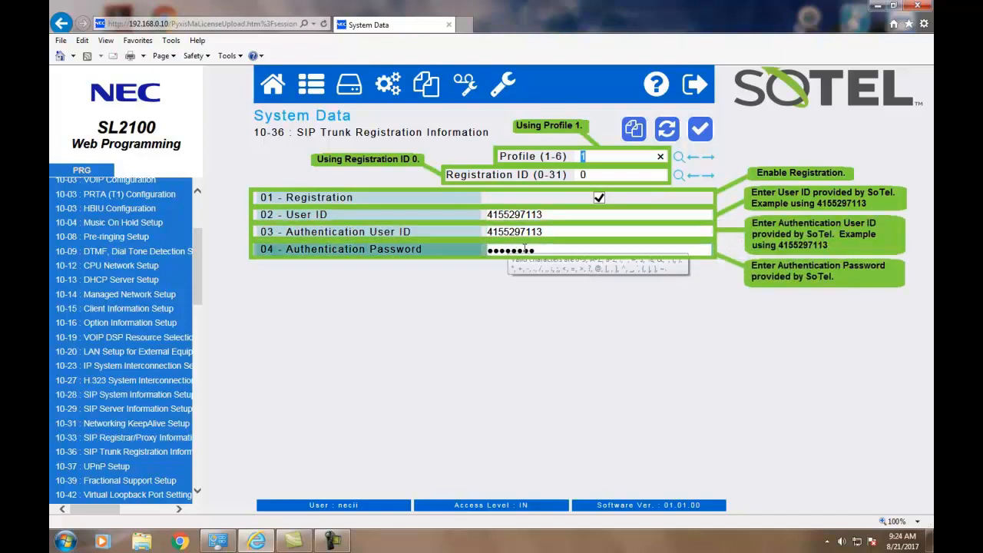
pyautogui.moveTo(549, 249)
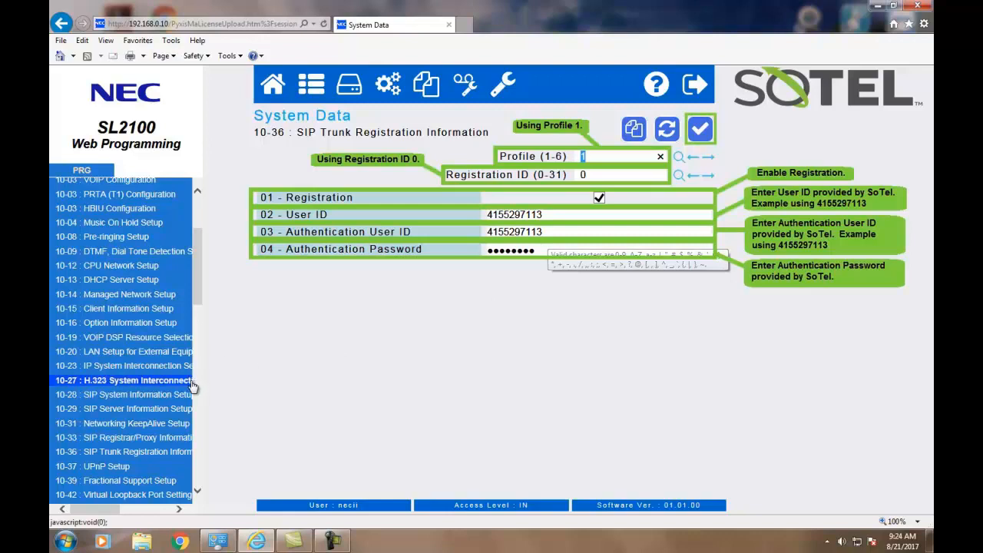
pyautogui.scroll(-3)
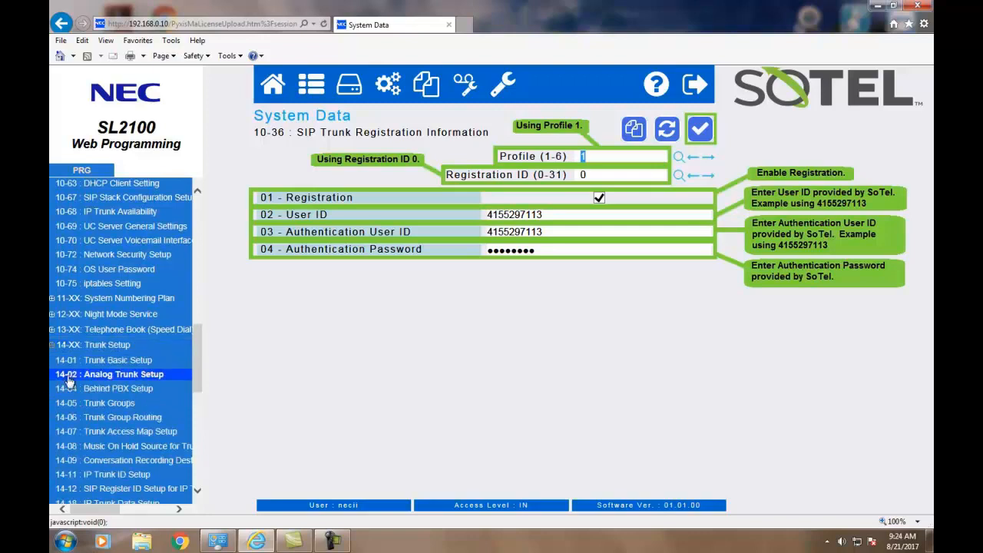
pyautogui.click(116, 359)
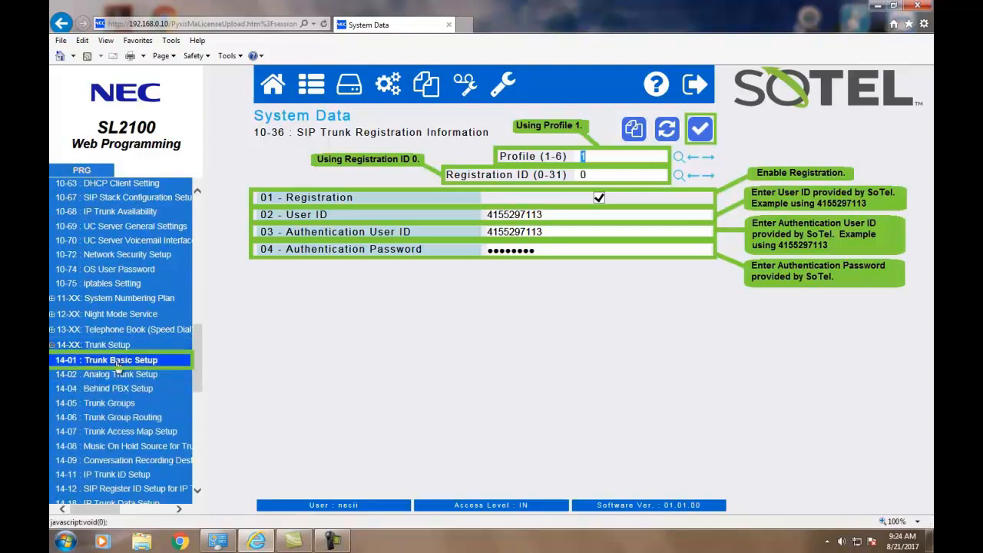
# - In 14-01 name trunk 100 SIP Trunk 1 and trunk 101 SIP Trunk 2 with trunk-to-trunk transfer allowed
pyautogui.click(106, 359)
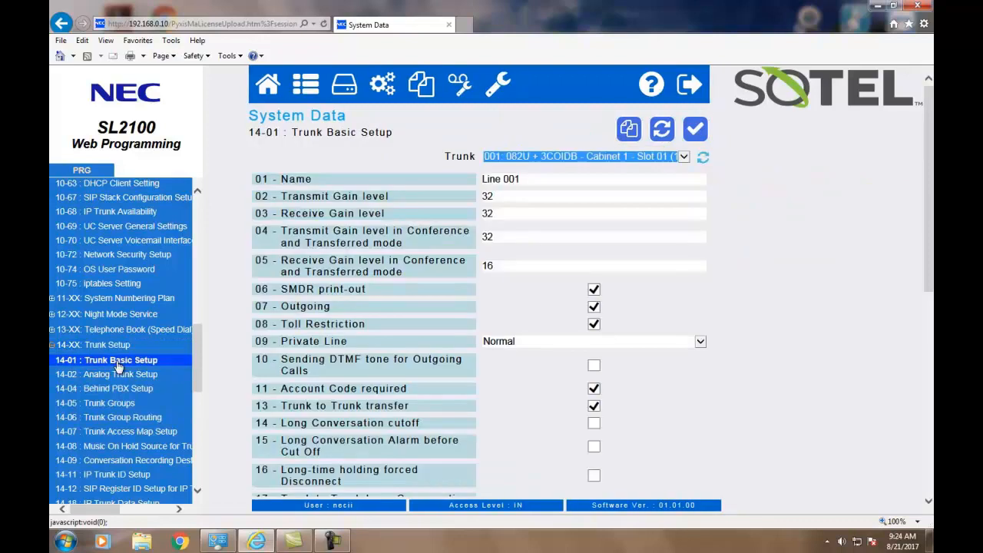
pyautogui.click(591, 236)
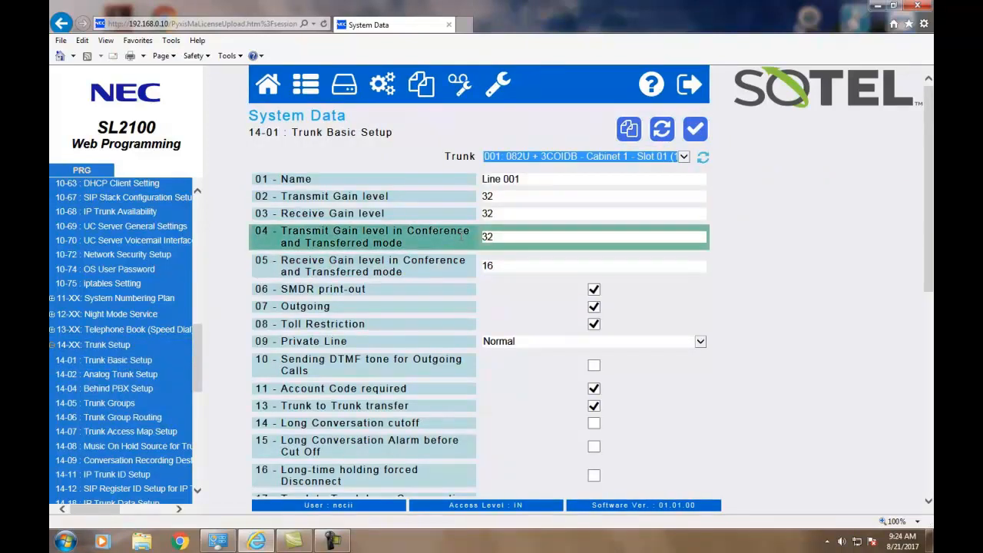
pyautogui.click(681, 157)
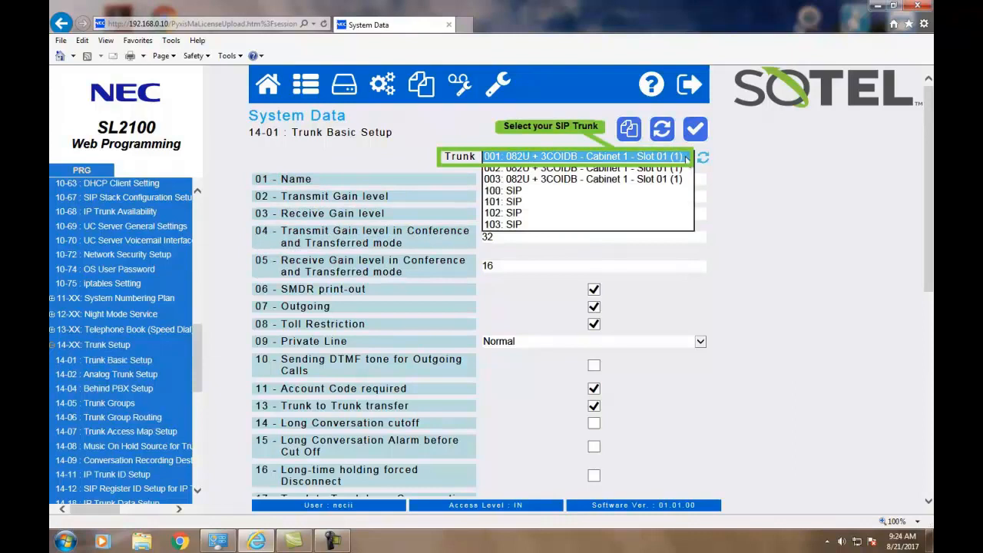
pyautogui.click(502, 191)
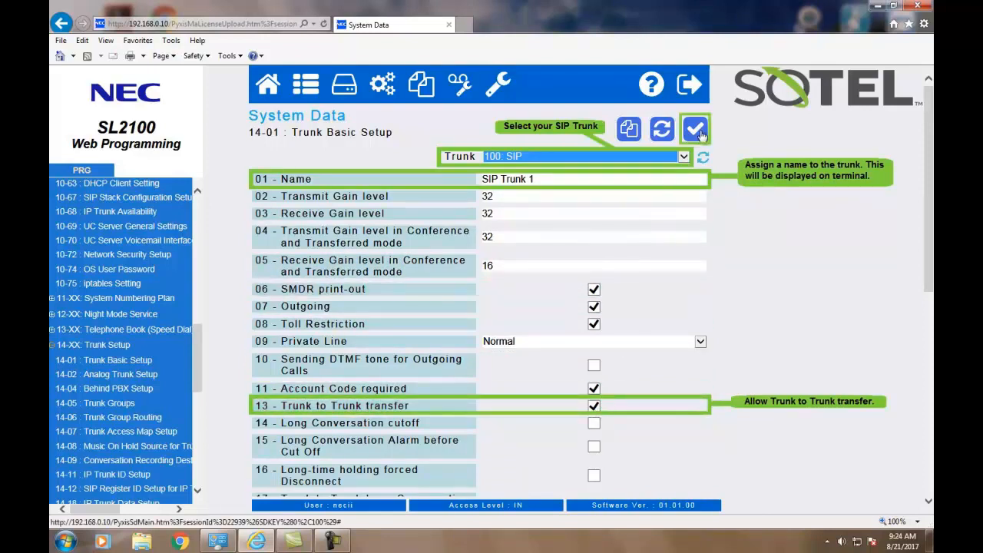
pyautogui.click(682, 157)
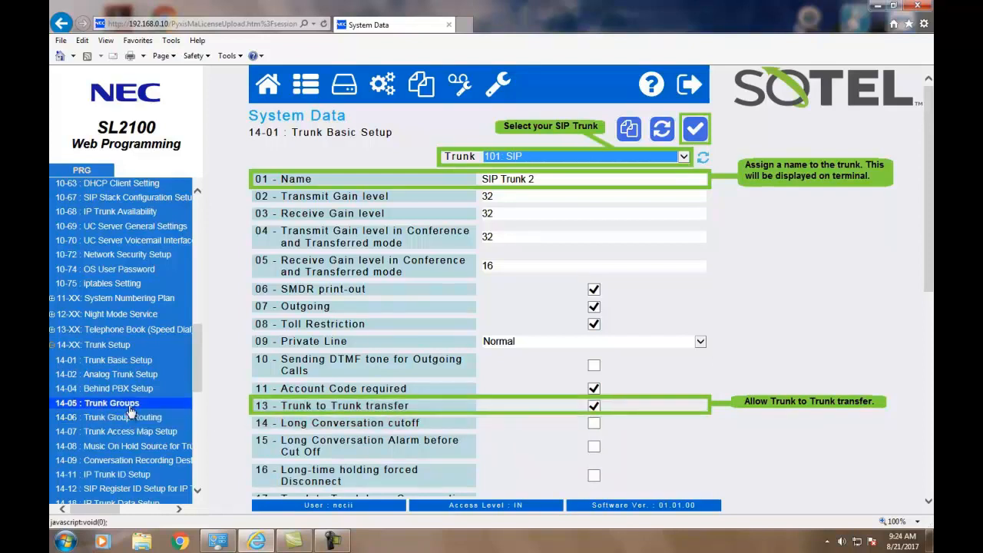
# - In 14-05 assign SIP trunks 100–103 to trunk group 10 with priorities 100–103
pyautogui.click(110, 402)
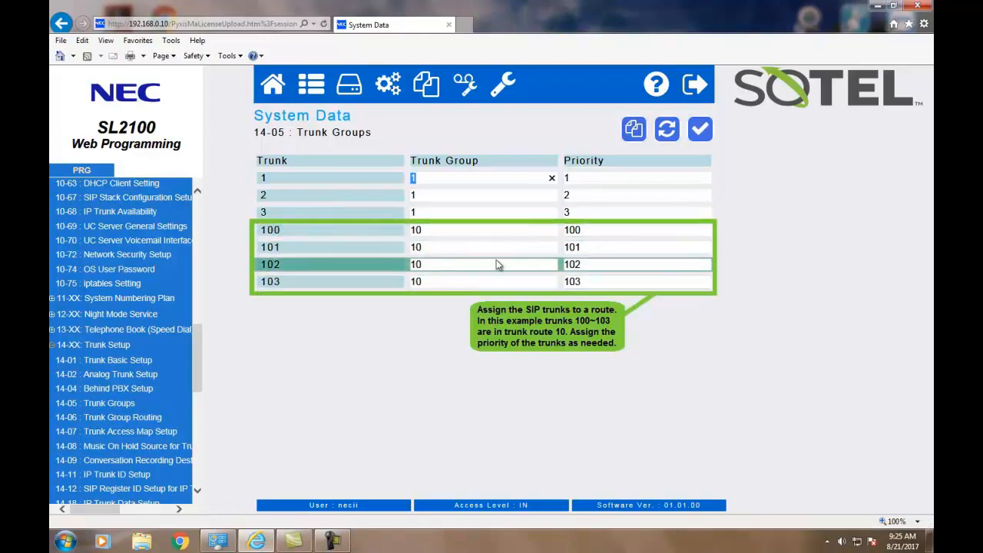
pyautogui.click(699, 129)
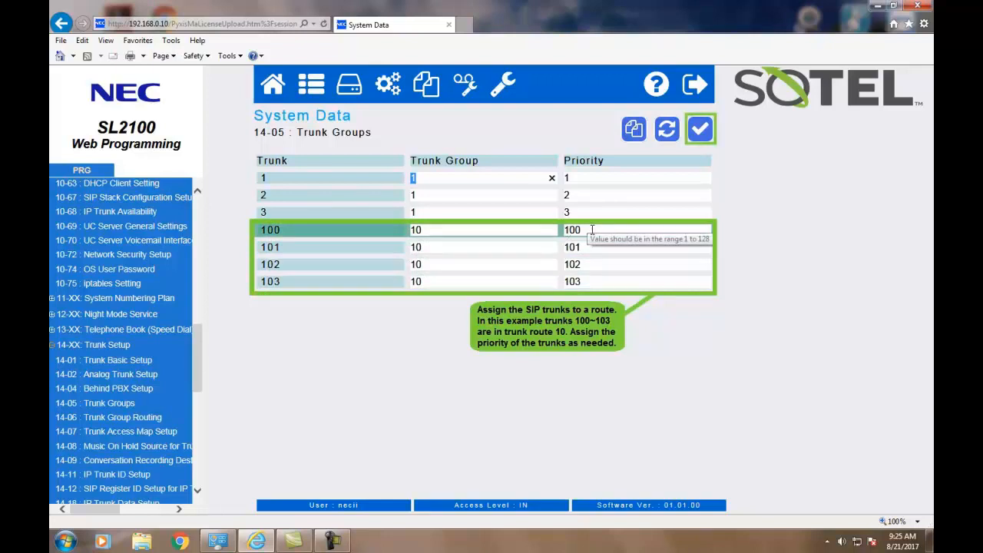
pyautogui.click(484, 281)
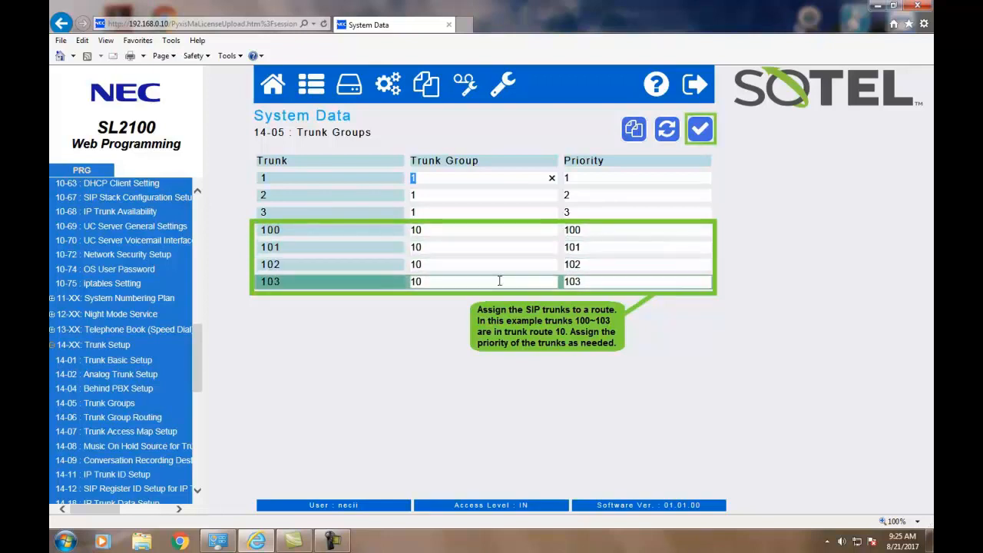
pyautogui.click(109, 418)
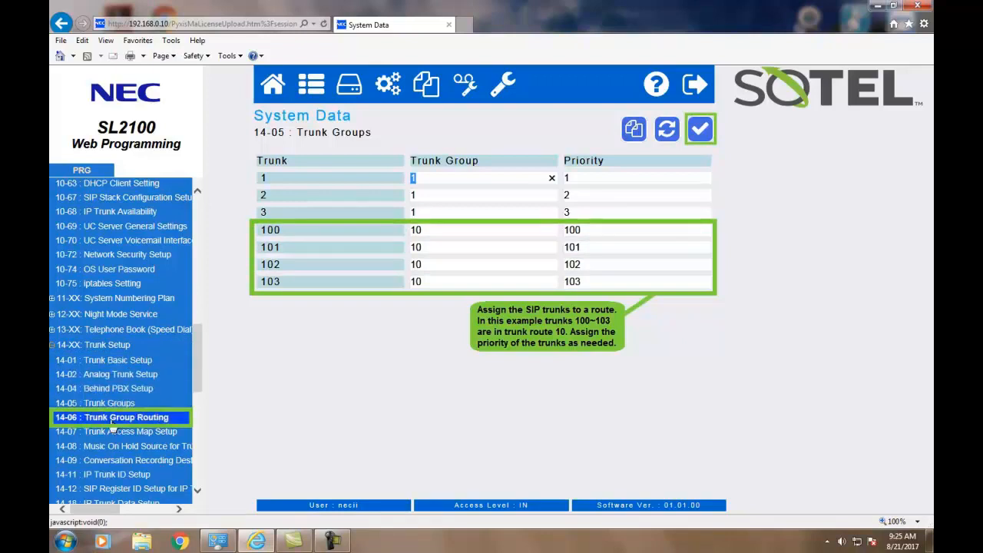
# - In 14-06, set Route Table 1 Priority Order 1 to Trunk Group 10
pyautogui.click(110, 417)
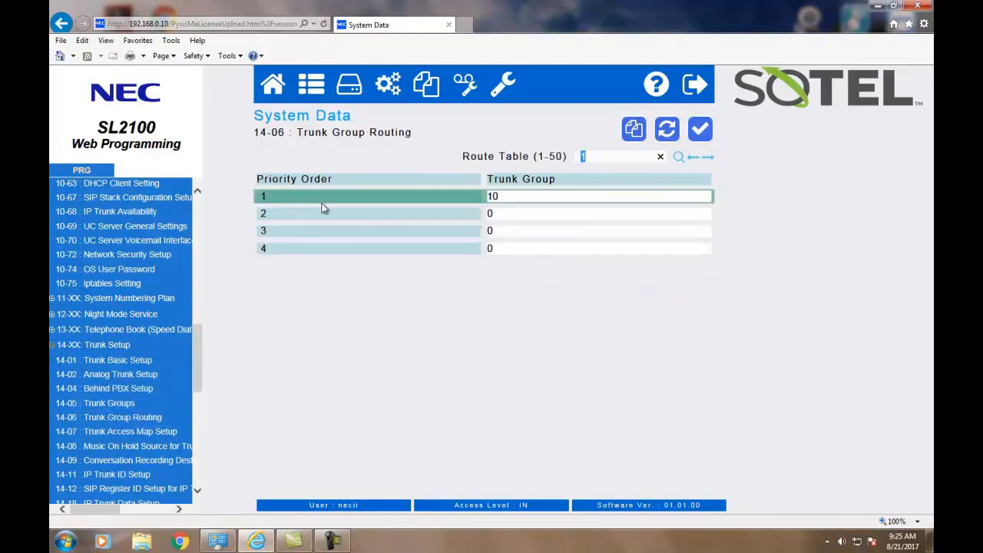
pyautogui.click(597, 197)
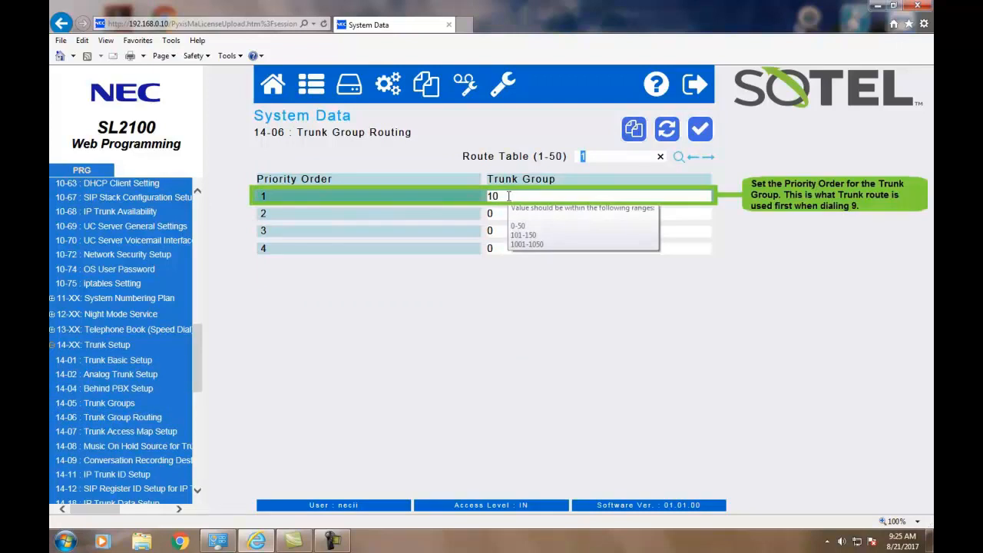
pyautogui.click(599, 212)
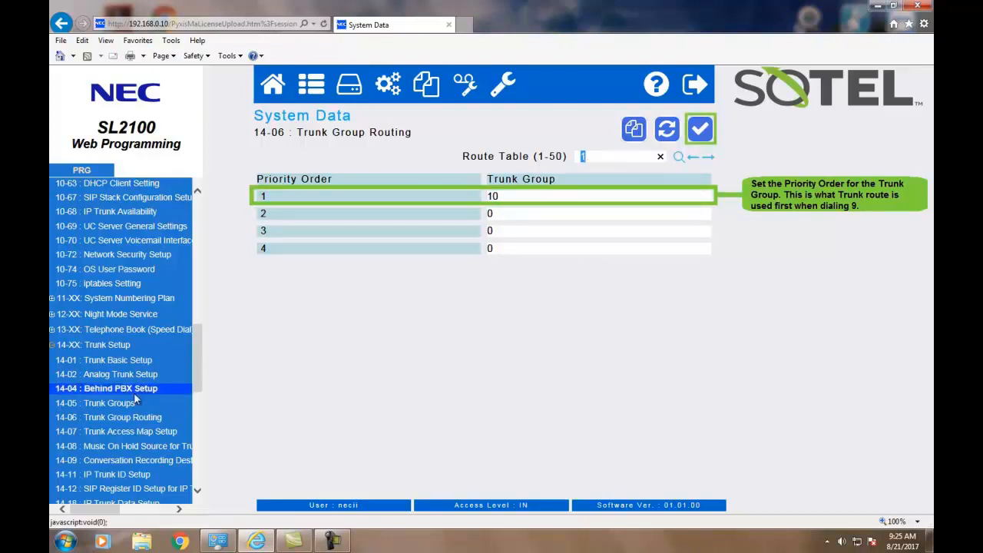
pyautogui.click(122, 418)
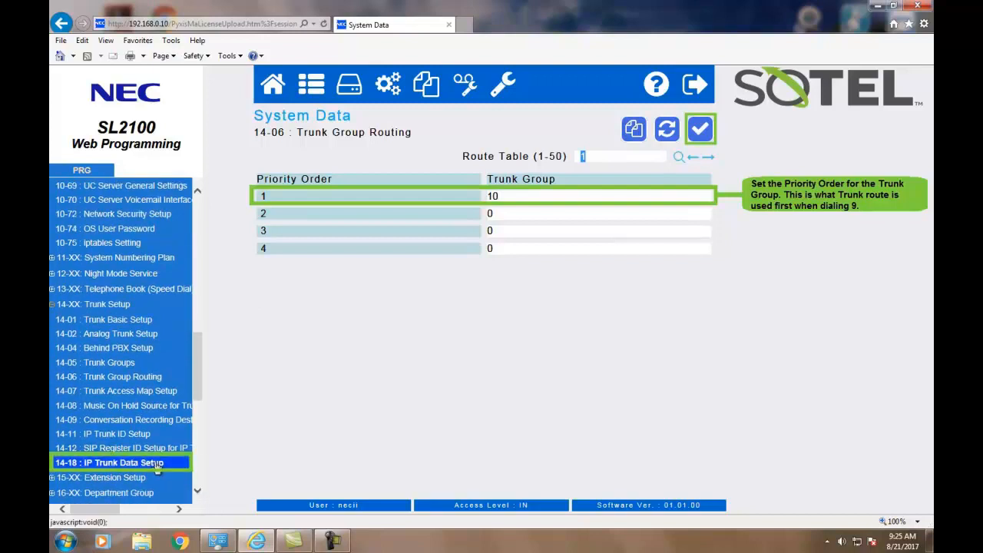
# - In 14-18, review trunks 100 and 101 and confirm both are on SIP Profile1
pyautogui.click(111, 462)
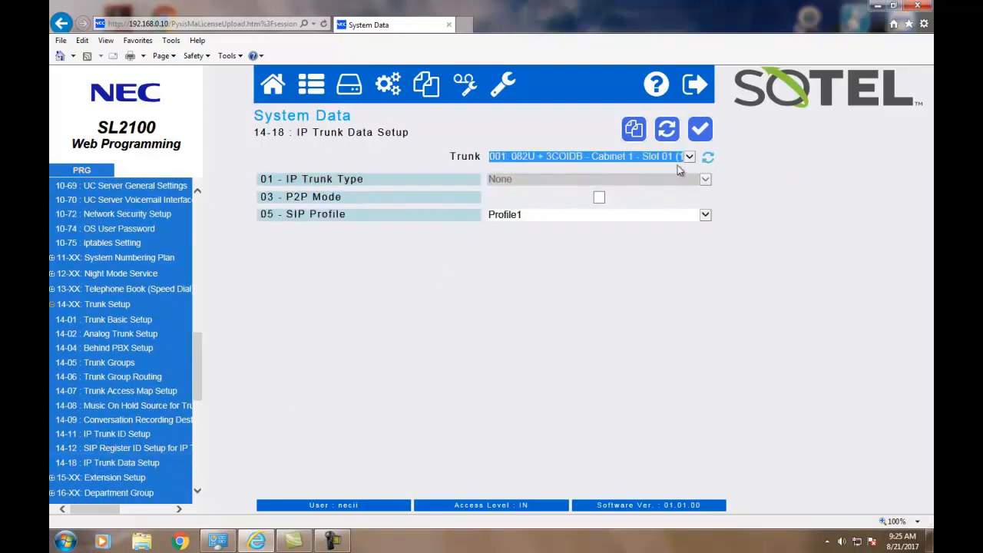
pyautogui.click(688, 156)
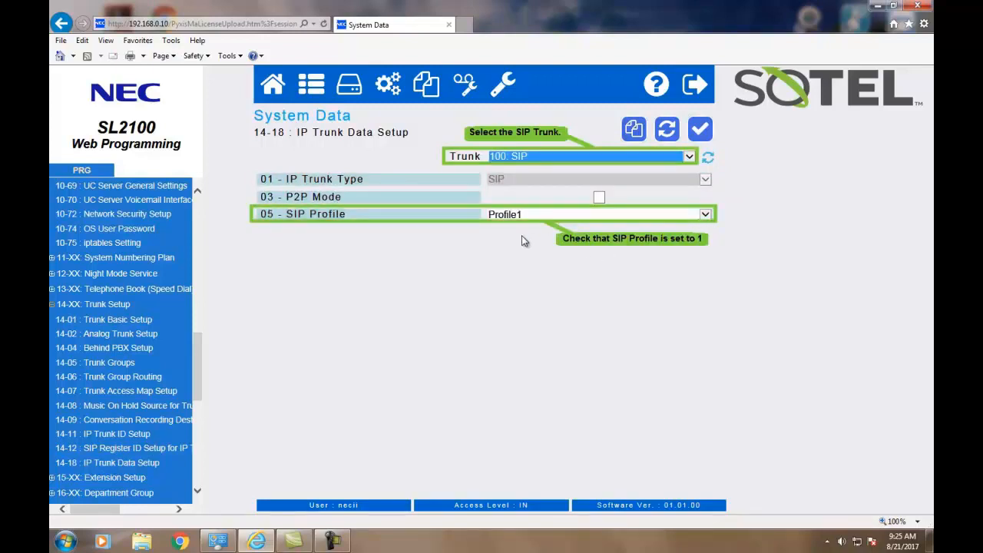
pyautogui.moveTo(525, 222)
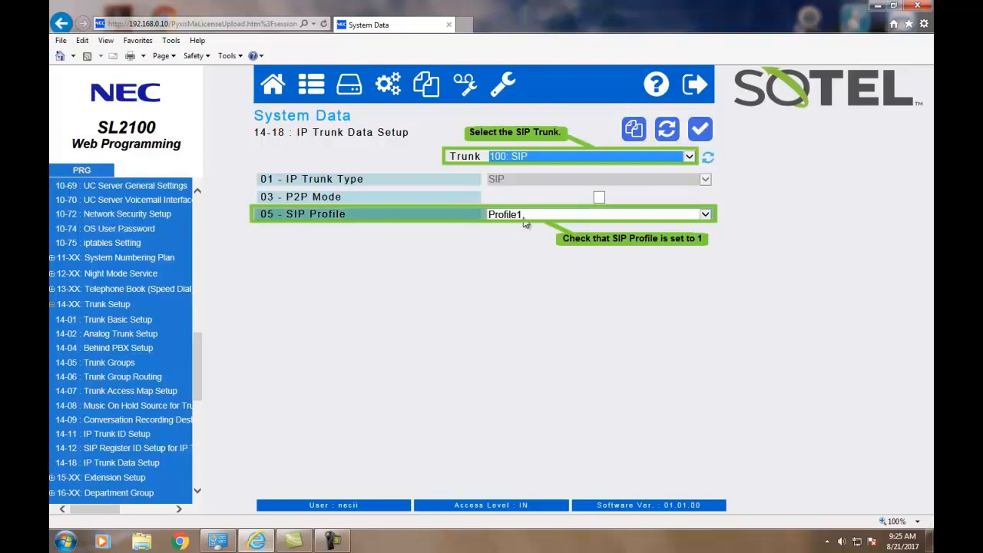
pyautogui.click(687, 156)
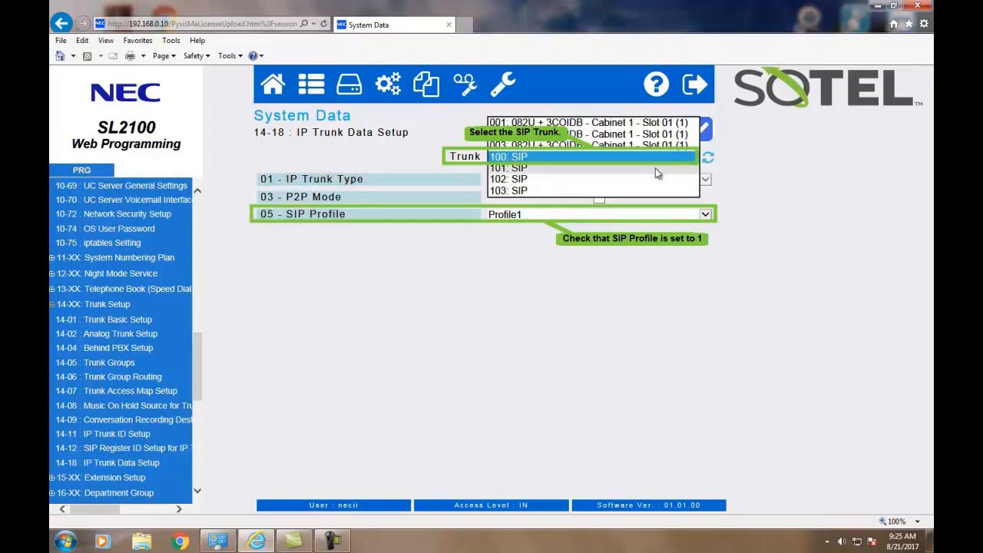
pyautogui.click(507, 168)
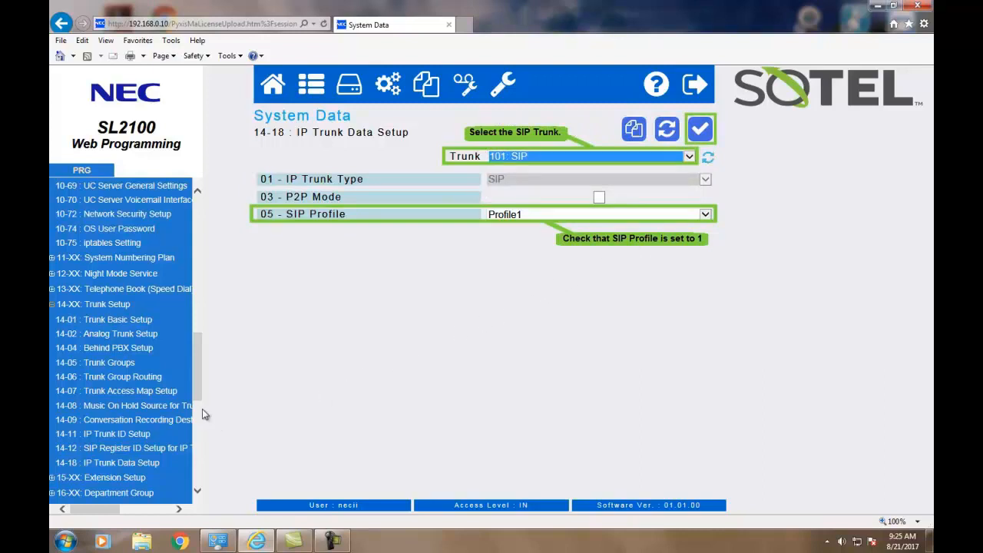
pyautogui.scroll(-3)
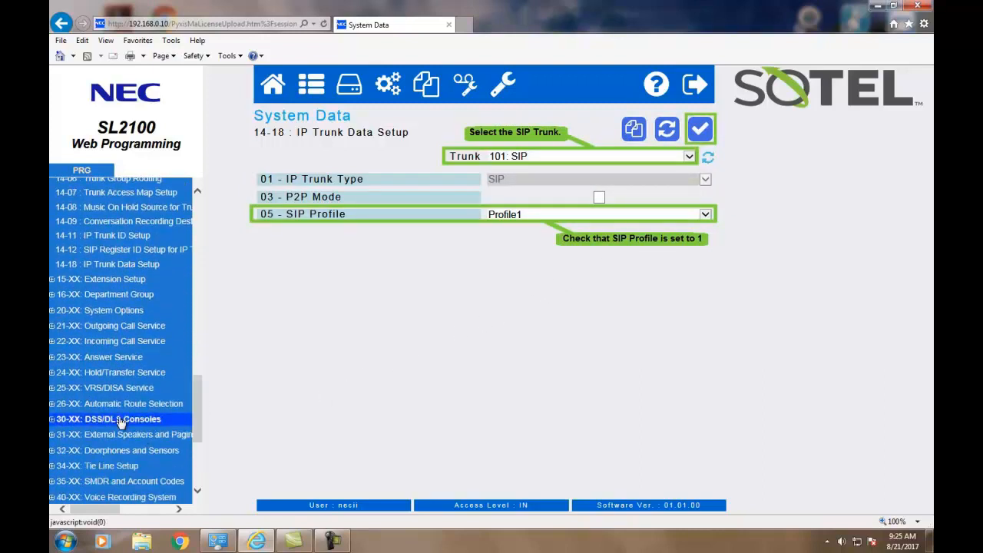
pyautogui.click(111, 341)
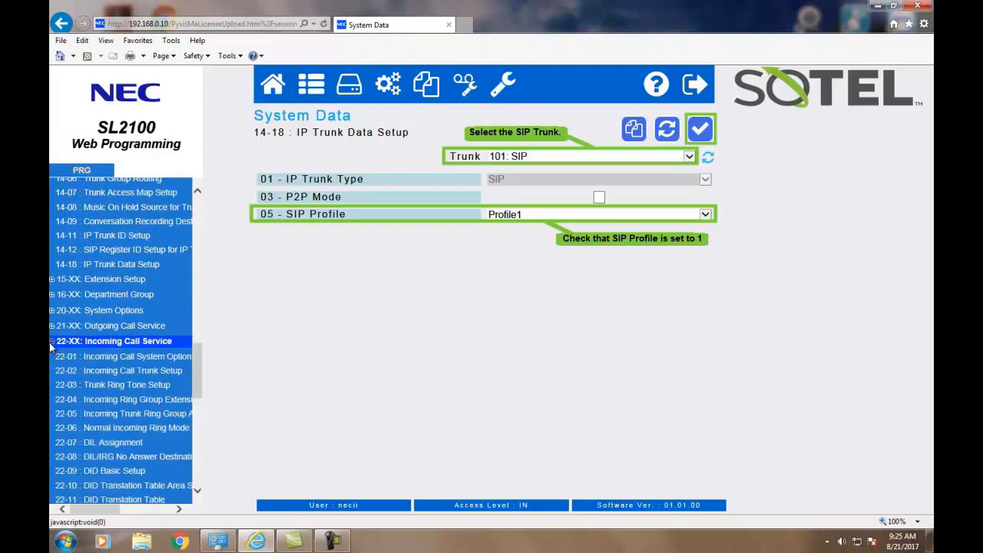
# - In 22-02, set Trunk Service Type to DID for trunks 100 and 101 across Modes 1–8
pyautogui.click(122, 370)
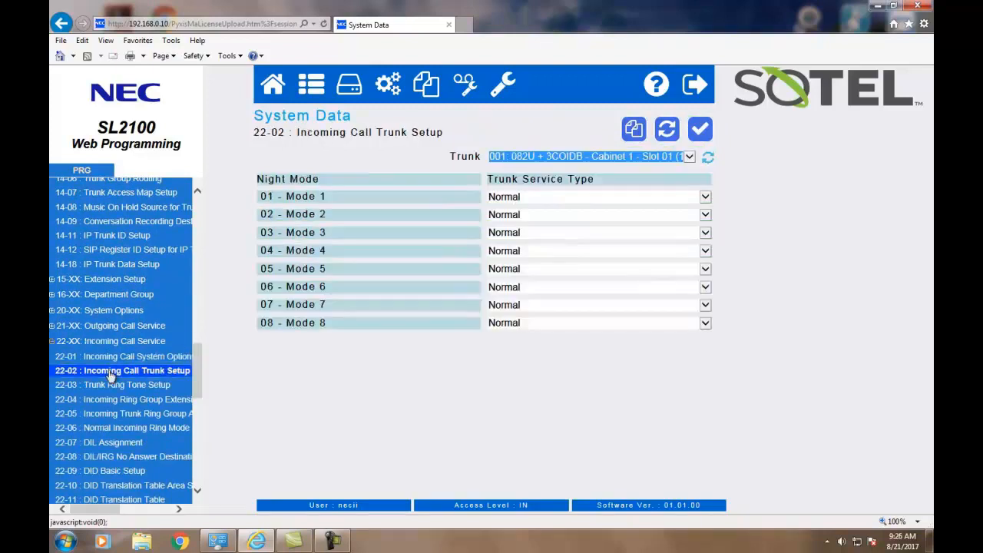
pyautogui.click(688, 157)
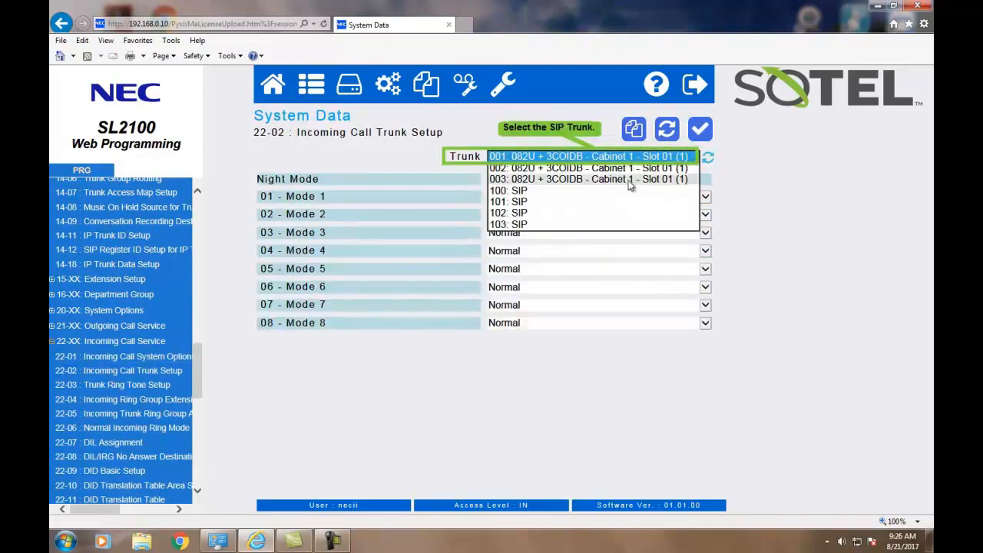
pyautogui.click(507, 190)
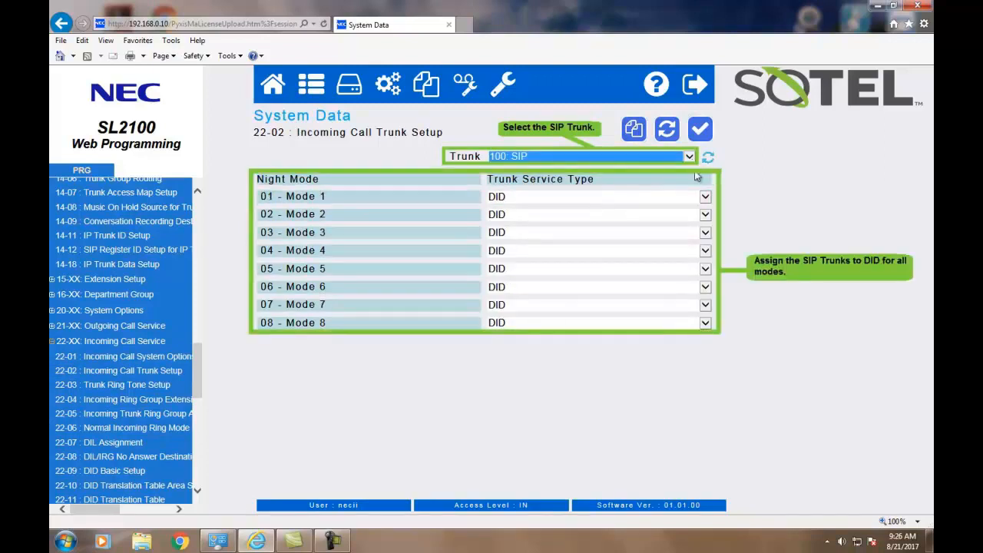
pyautogui.click(688, 156)
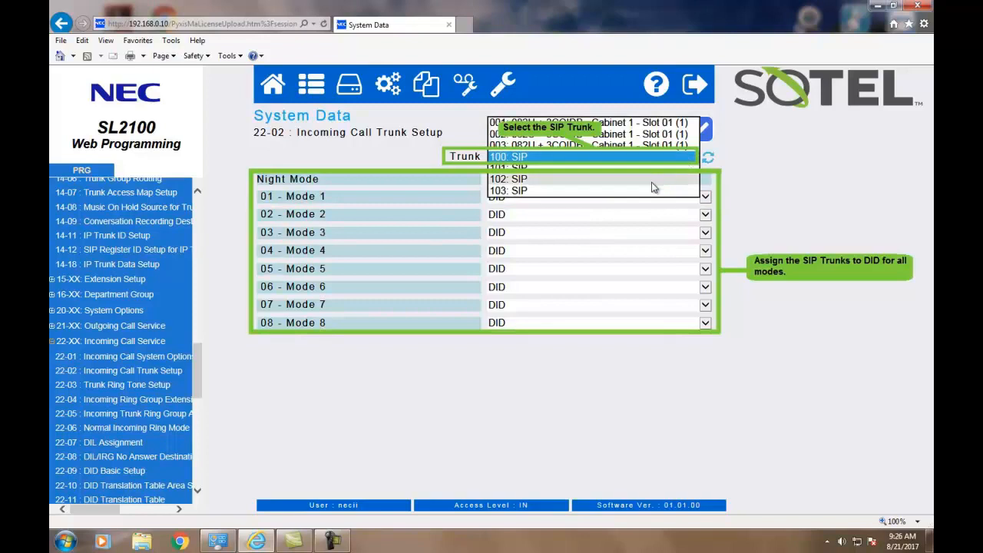
pyautogui.click(509, 166)
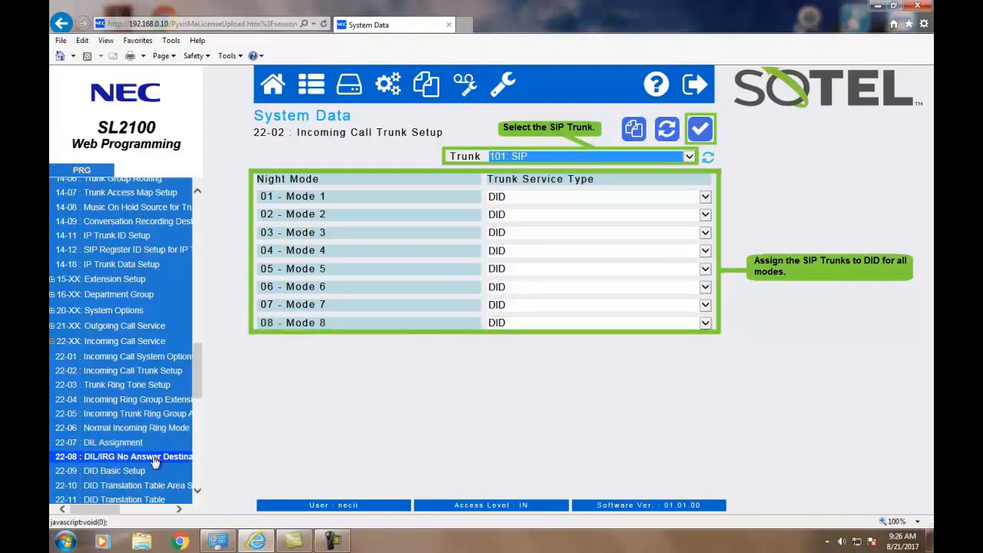
pyautogui.click(123, 411)
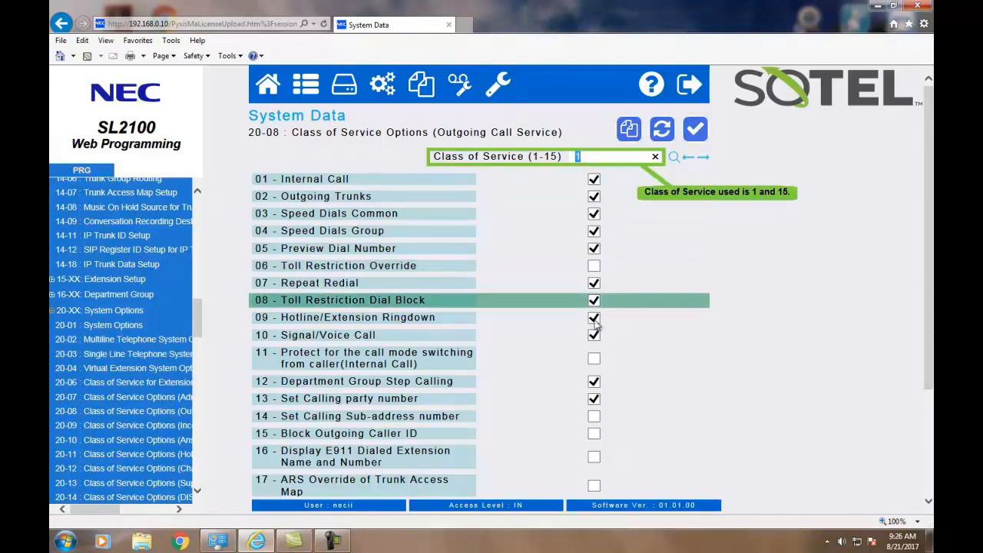
# - Confirm 20-08 item 13 Set Calling Party Number is checked, then list the 21-XX programs
pyautogui.scroll(-3)
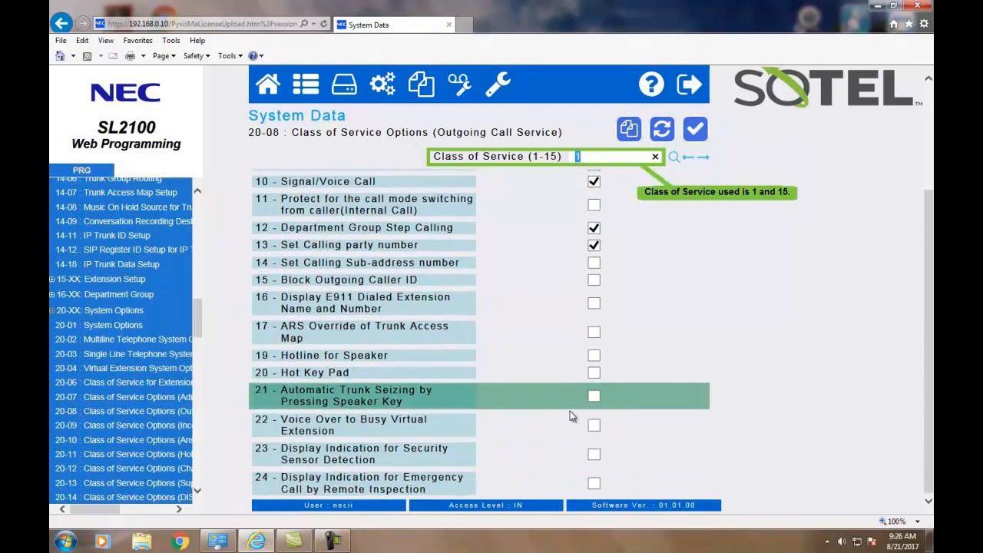
pyautogui.scroll(3)
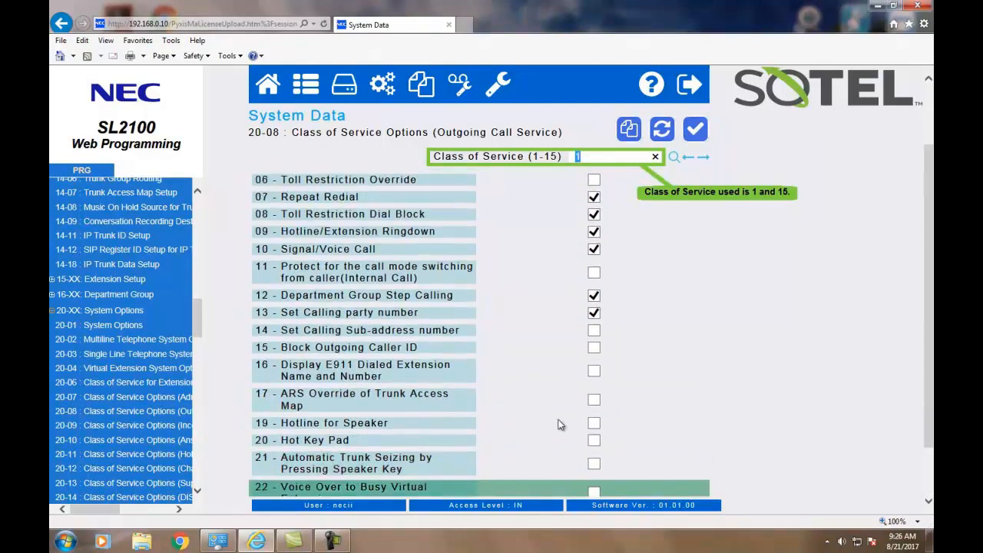
pyautogui.moveTo(470, 323)
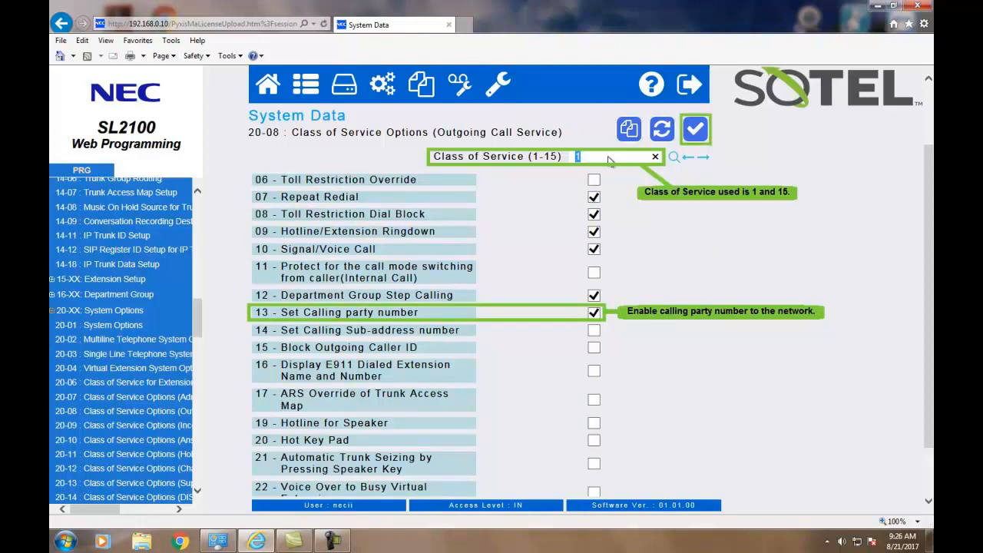
pyautogui.click(101, 310)
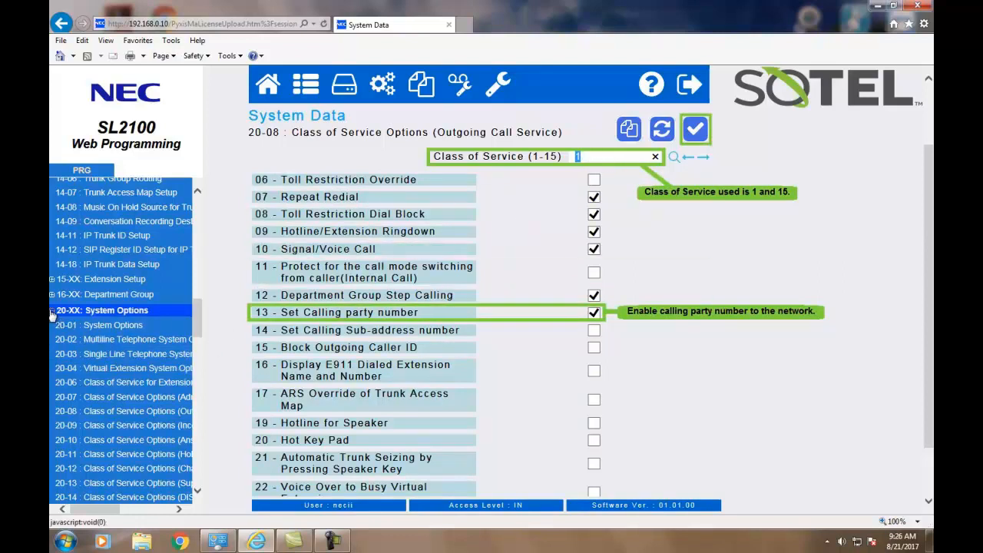
pyautogui.click(101, 311)
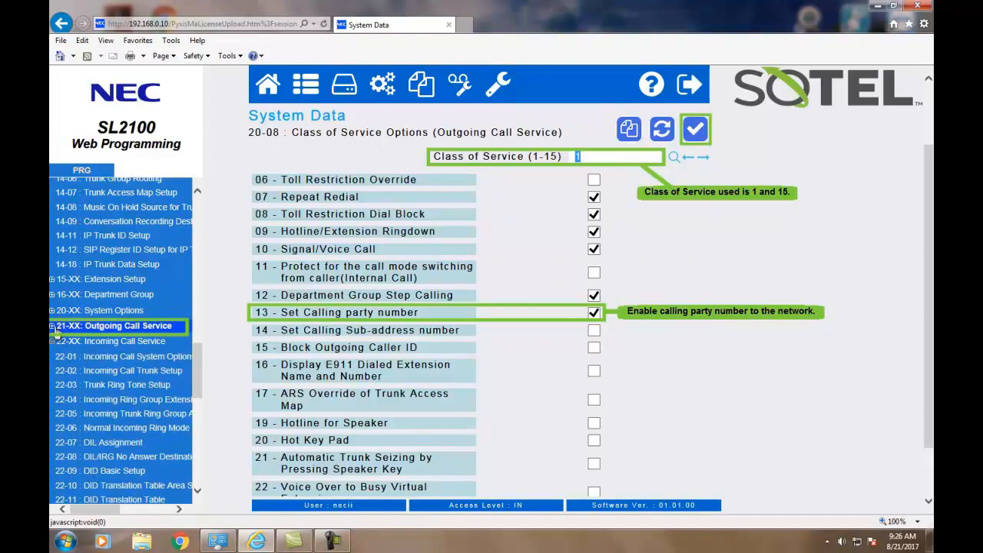
pyautogui.click(110, 326)
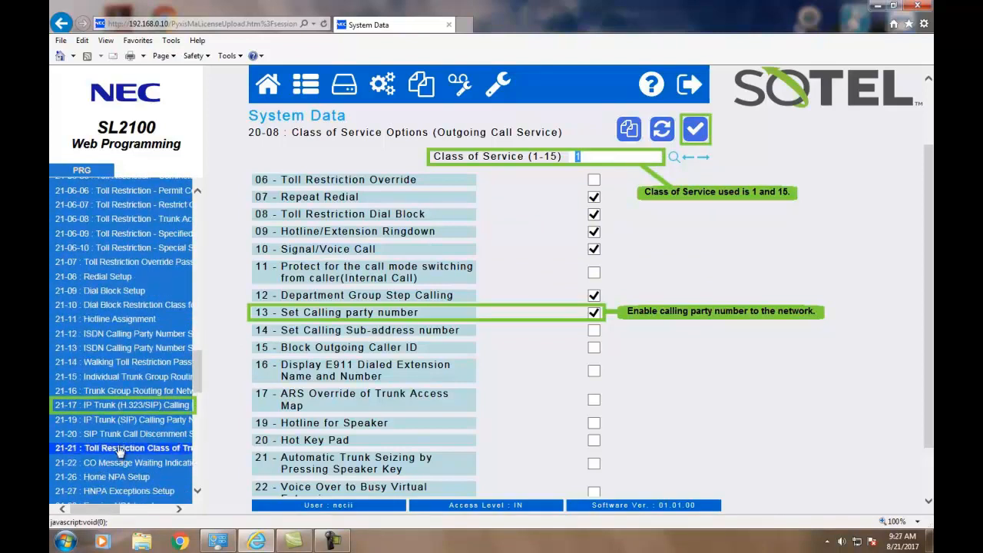
pyautogui.click(123, 406)
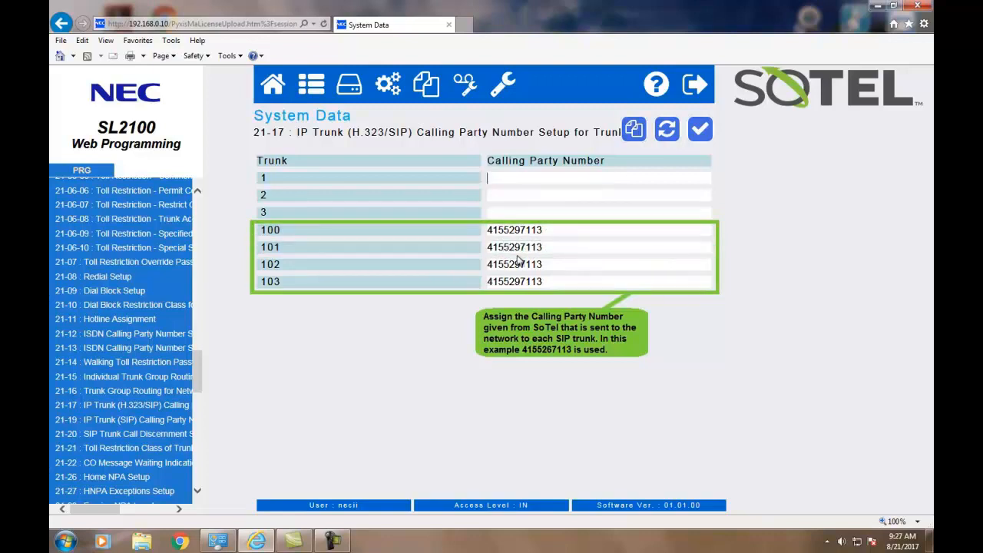
pyautogui.moveTo(553, 278)
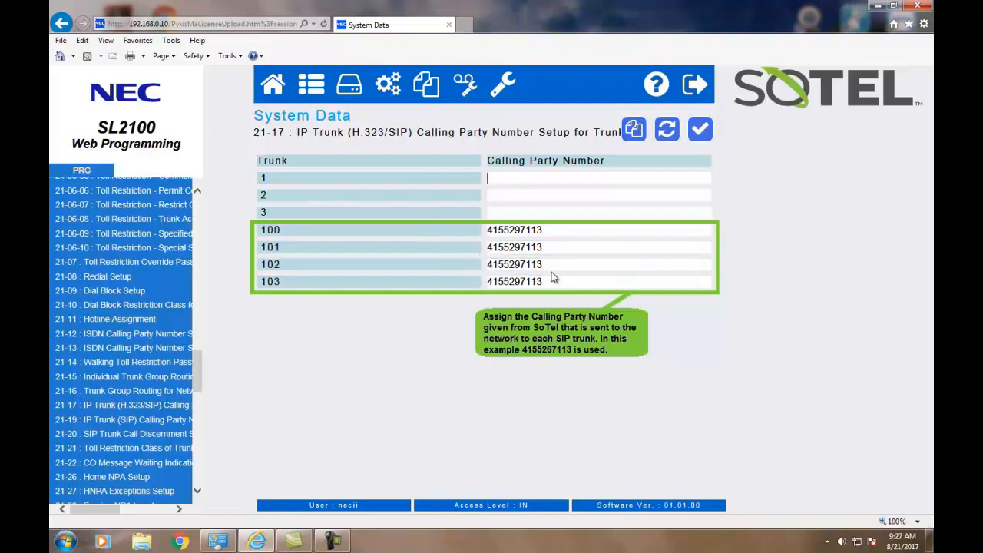
pyautogui.click(700, 129)
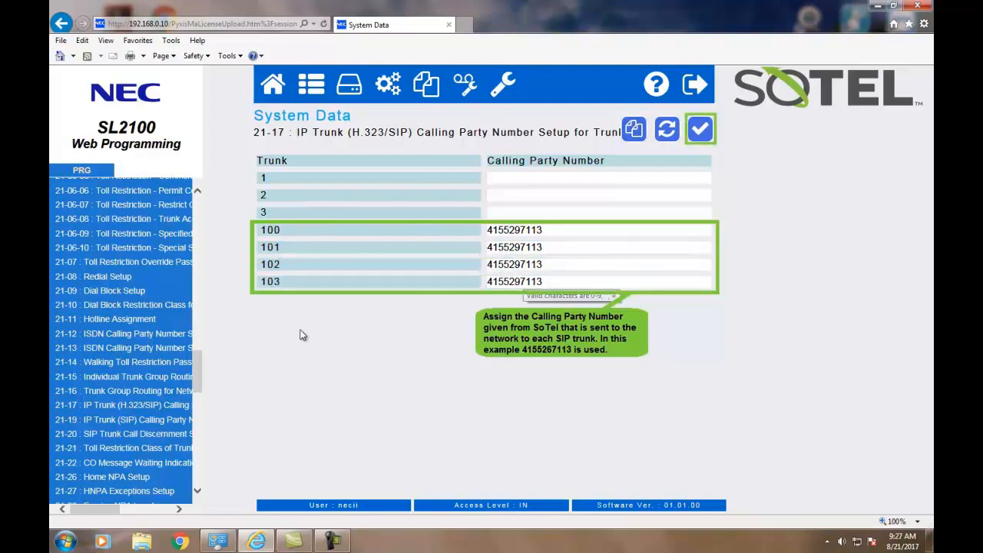
pyautogui.click(123, 419)
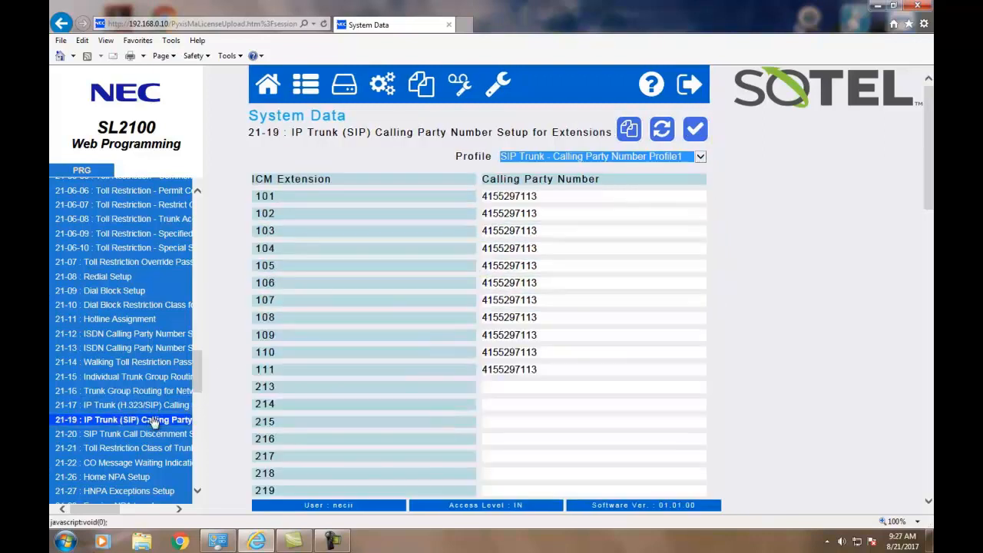
pyautogui.click(264, 197)
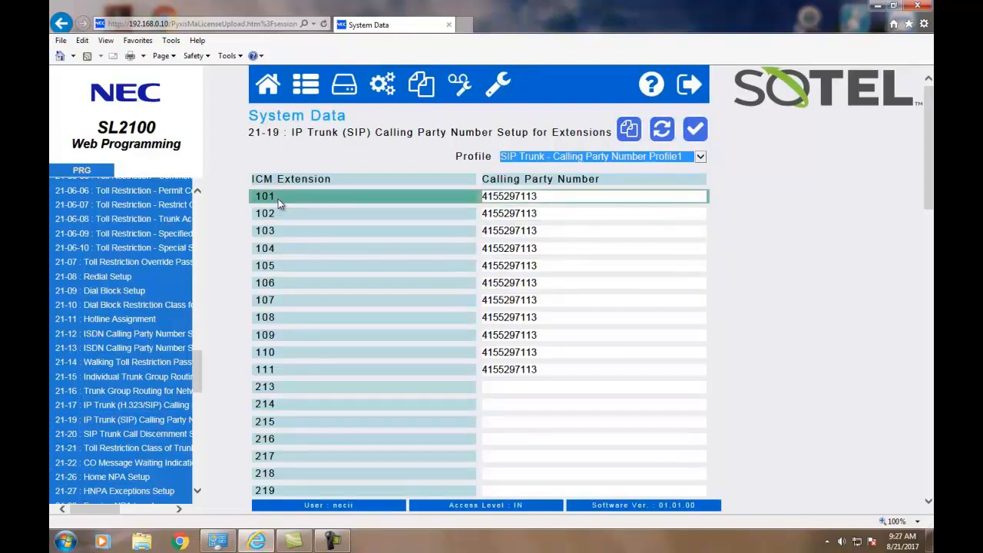
pyautogui.click(591, 196)
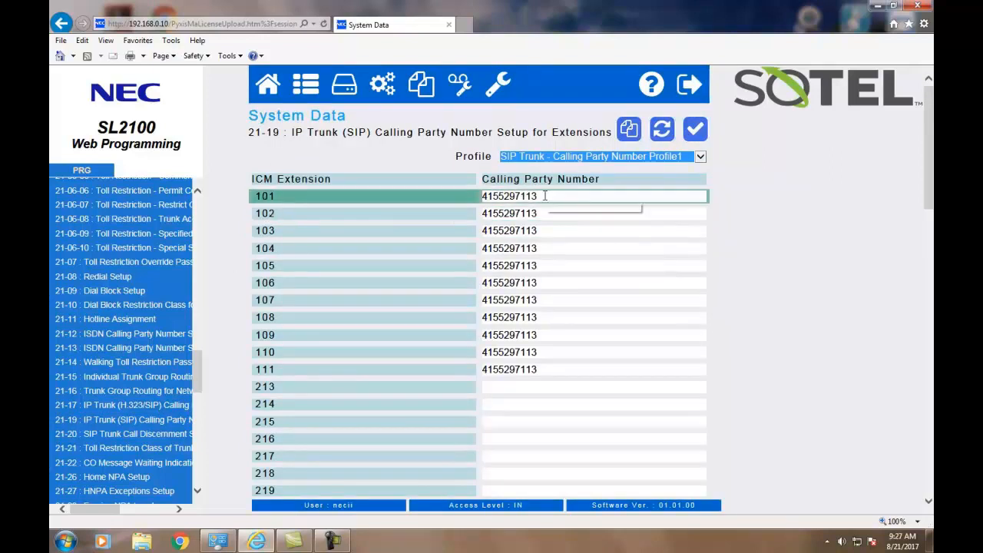
pyautogui.click(697, 156)
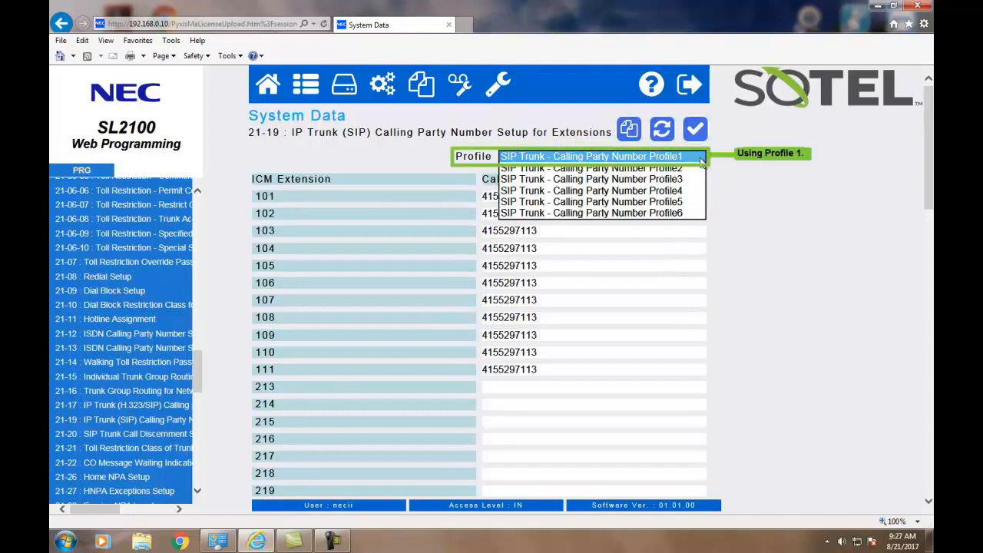
pyautogui.click(592, 157)
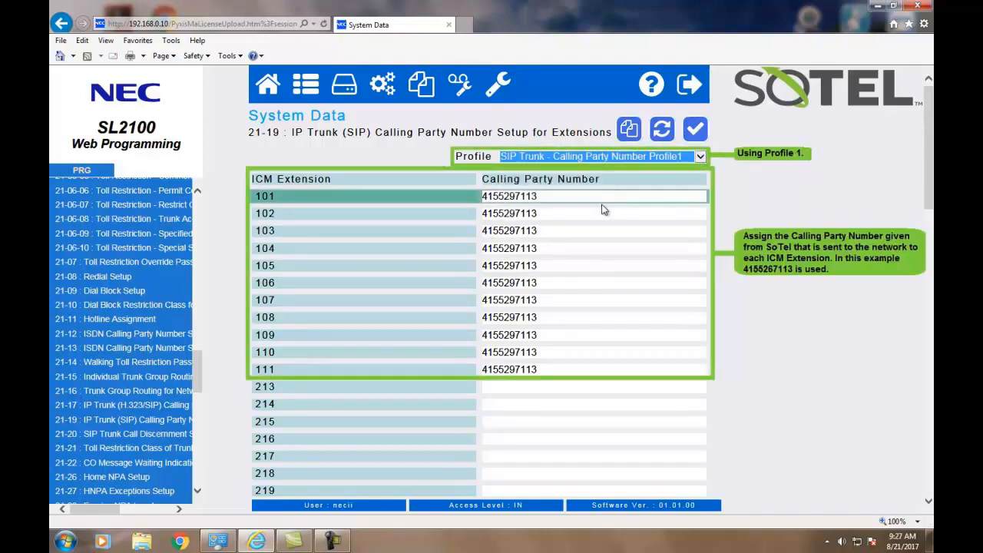
pyautogui.click(593, 300)
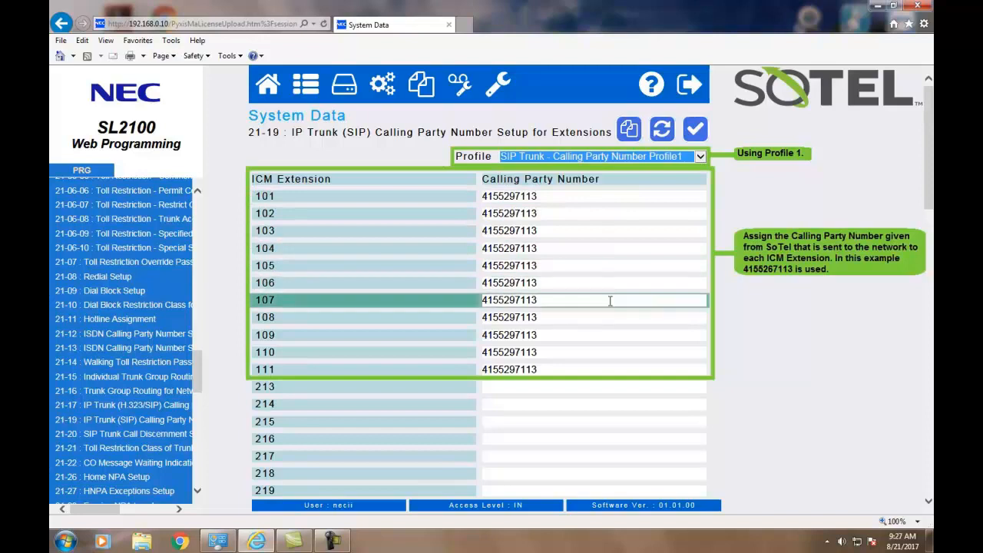
pyautogui.click(606, 368)
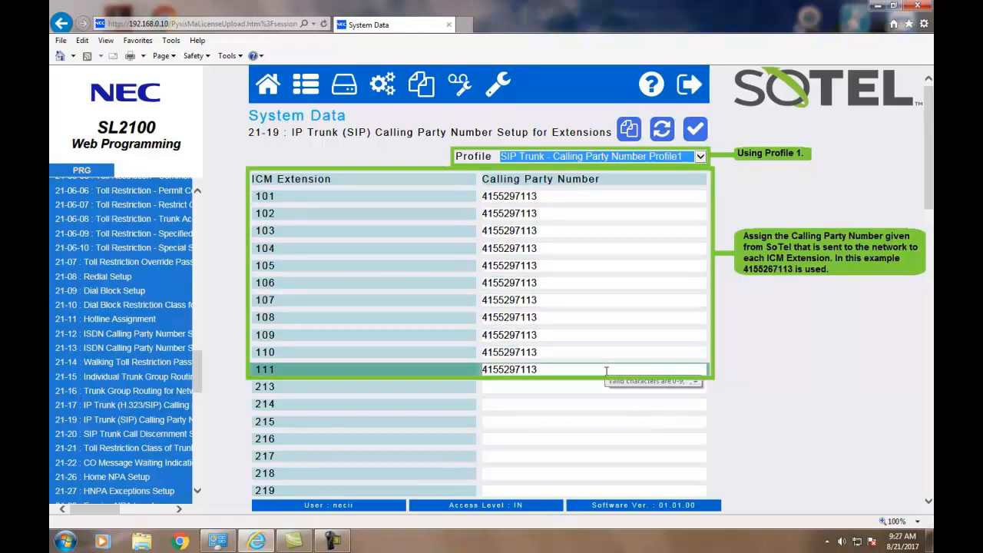
pyautogui.click(694, 129)
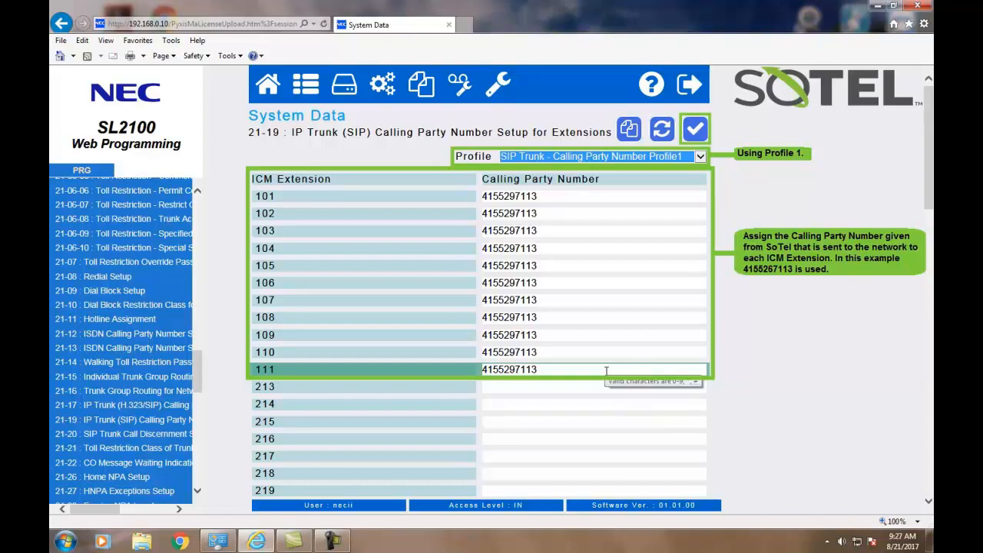
pyautogui.click(694, 129)
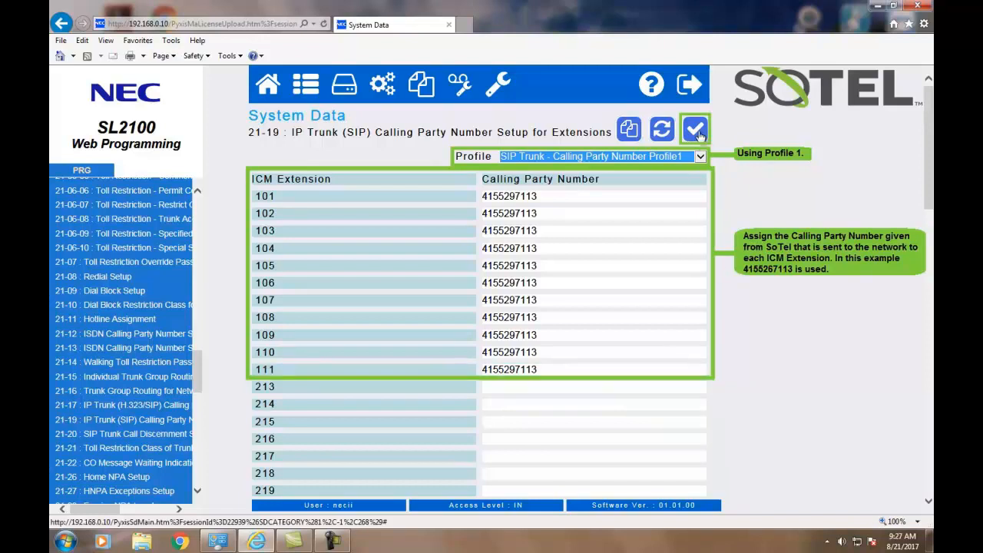
pyautogui.moveTo(344, 83)
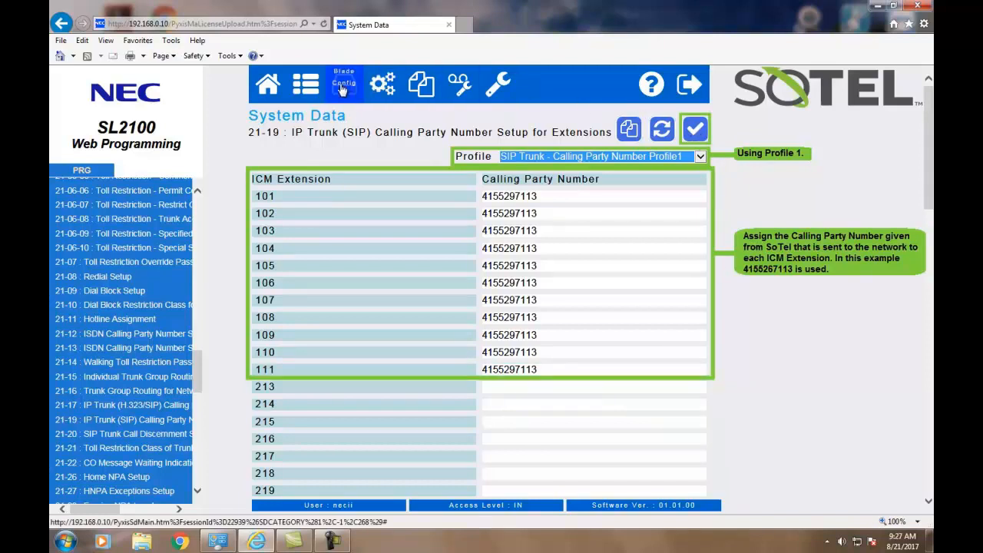
# - In Blade Config 10-67, set DNS Mode On with DNS IP address 4.79.132.219 and apply
pyautogui.click(344, 83)
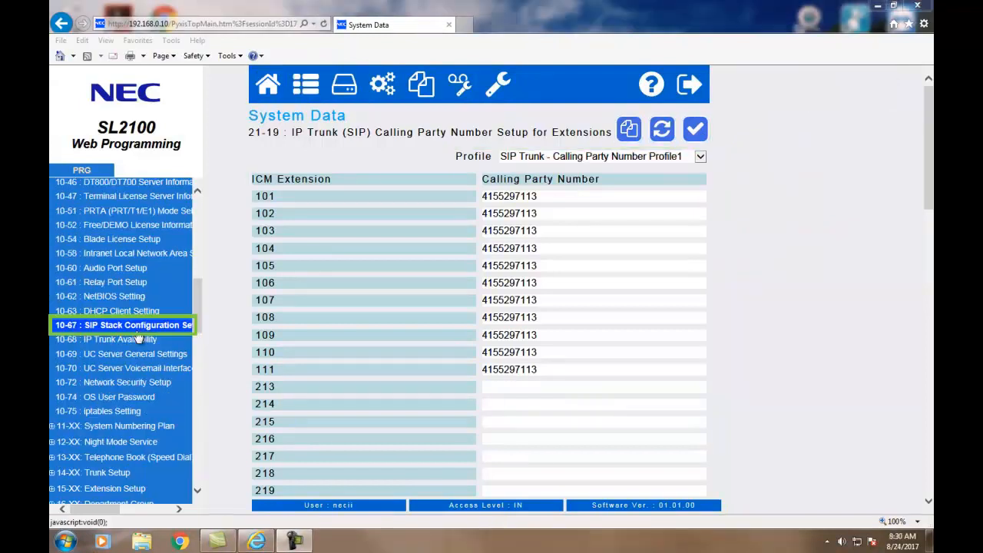
pyautogui.click(123, 324)
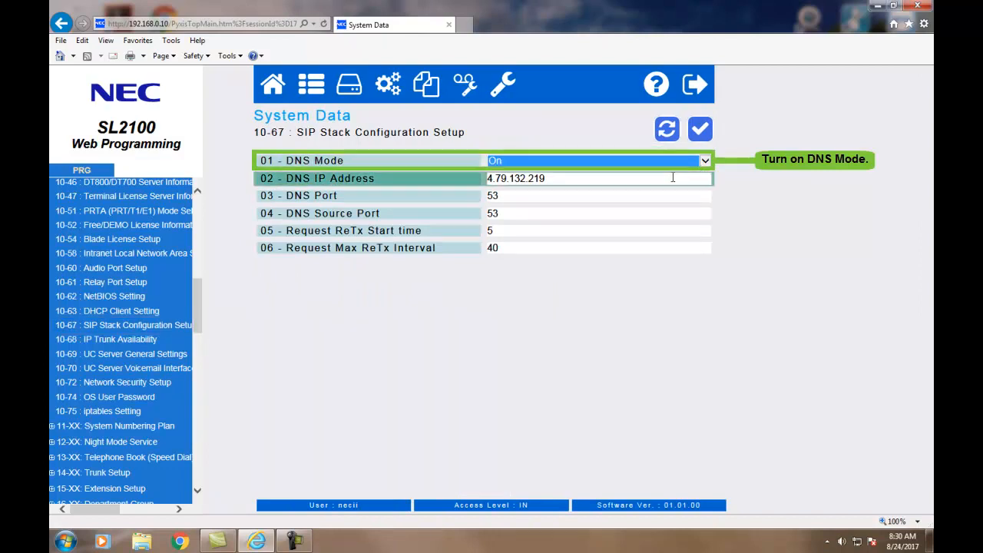
pyautogui.click(597, 178)
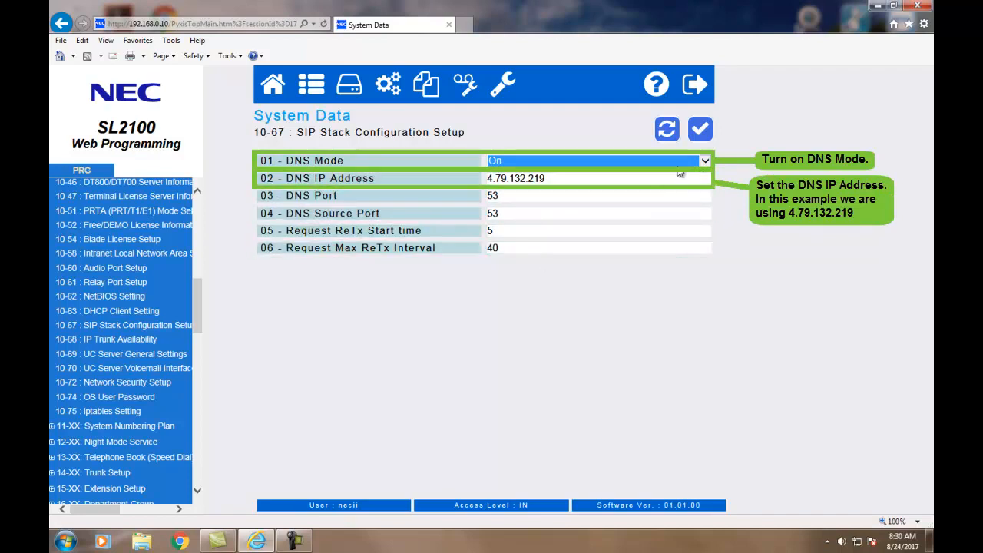
pyautogui.click(701, 129)
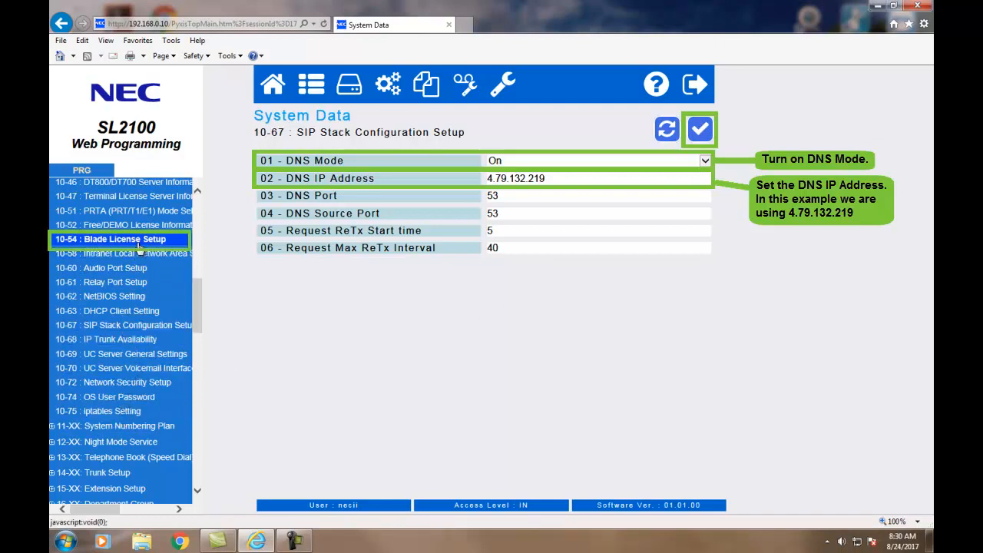
pyautogui.click(111, 239)
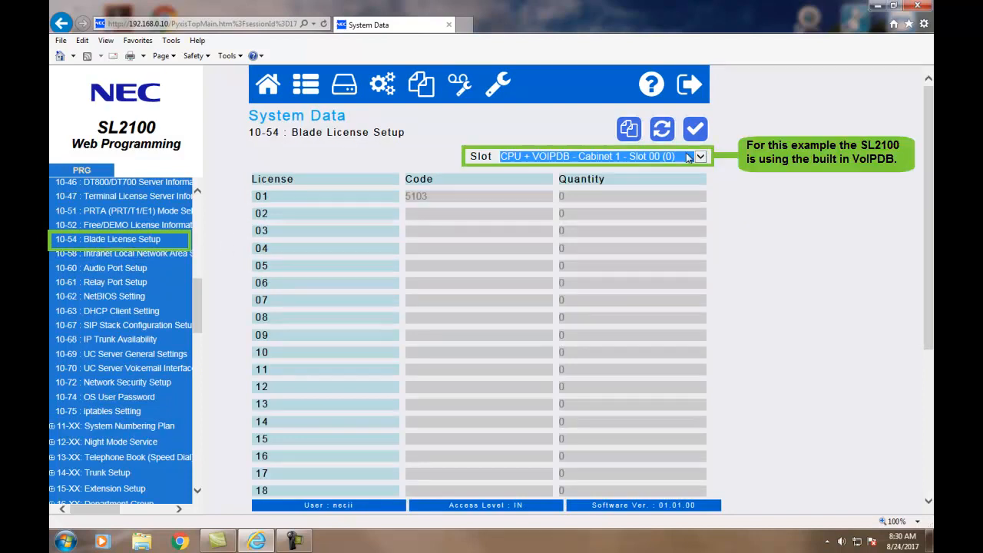
pyautogui.click(697, 156)
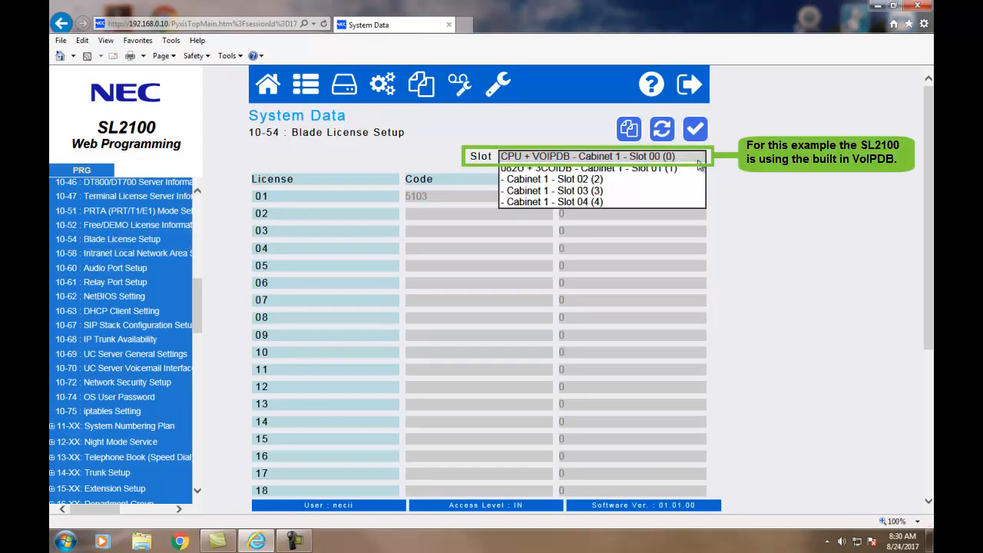
pyautogui.click(587, 156)
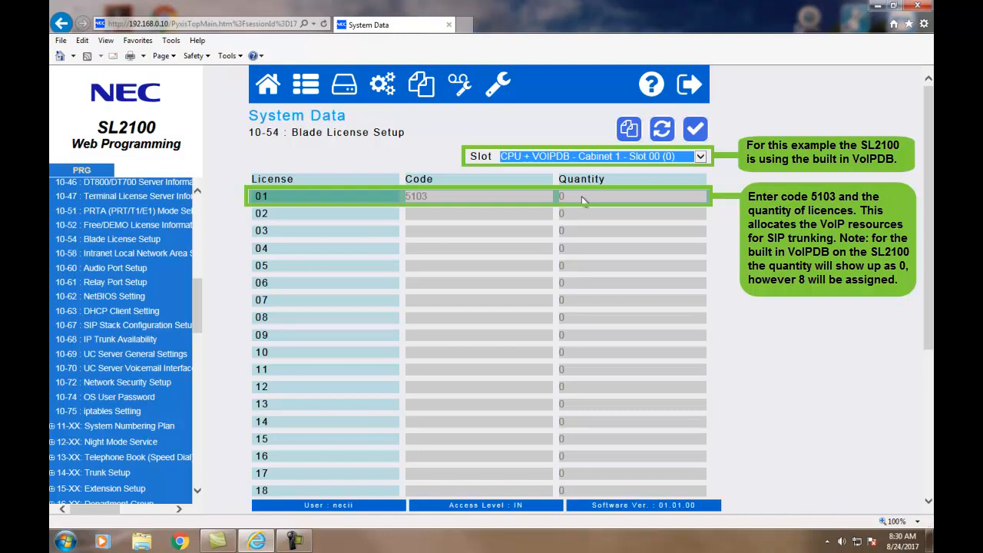
pyautogui.moveTo(591, 199)
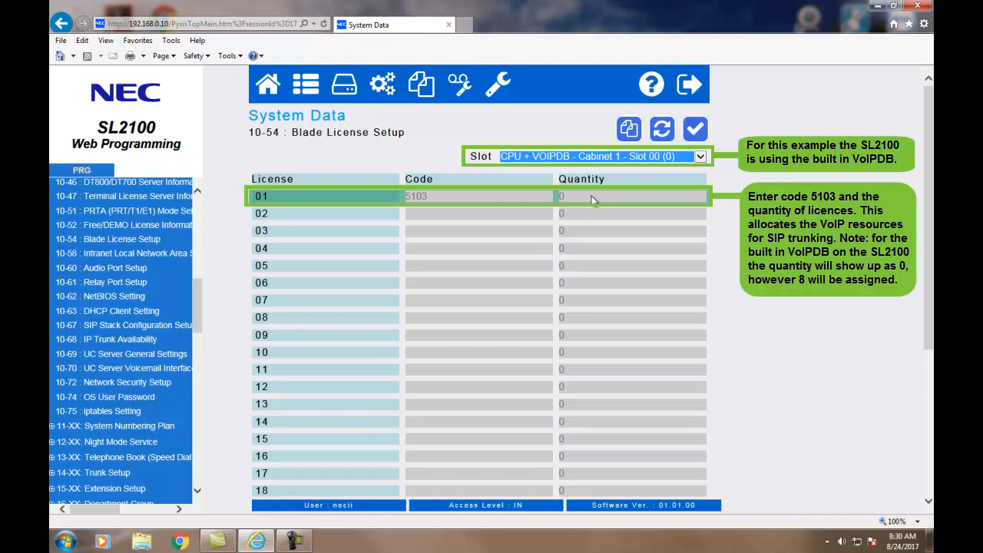